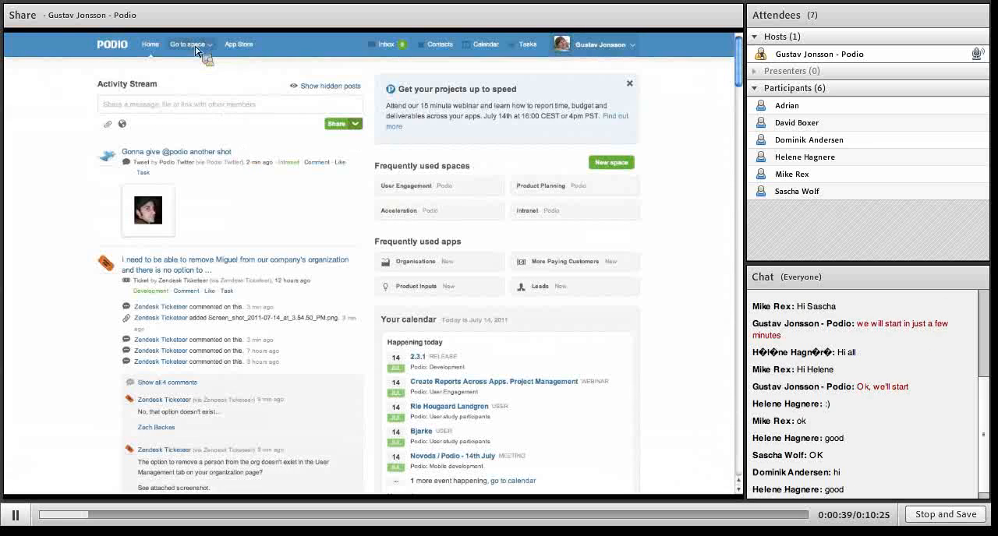
- Open the Projects space under Everybody Knows Frank from the space list
click(187, 43)
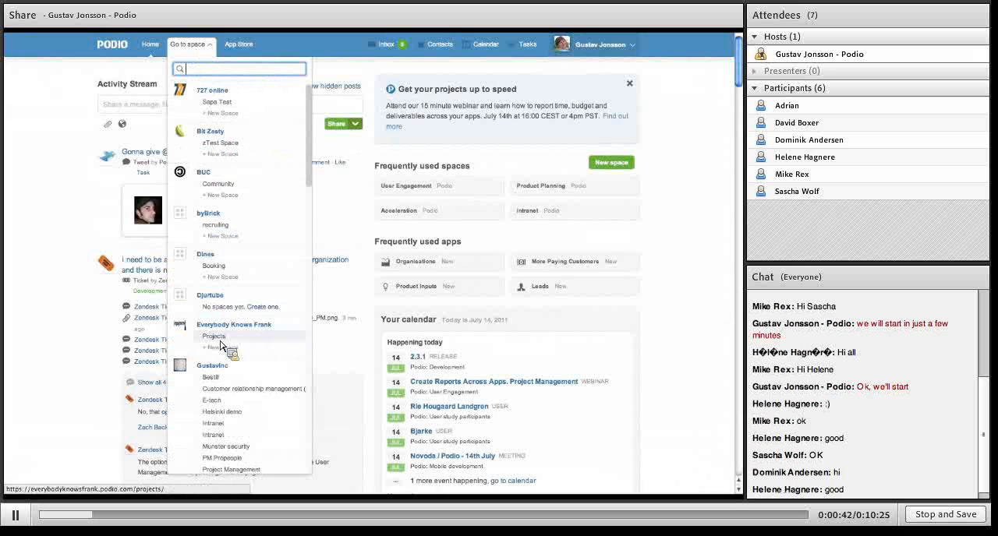
click(213, 336)
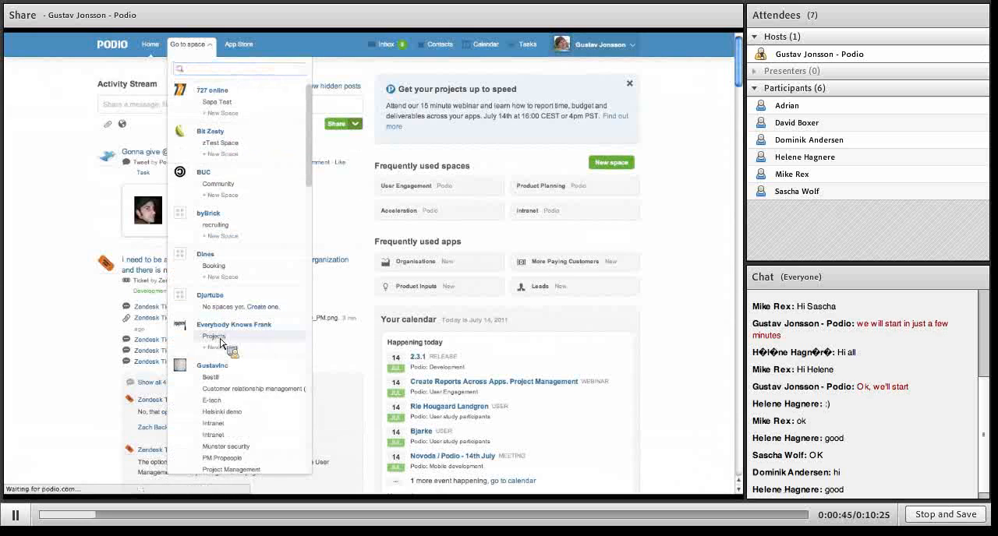
click(214, 336)
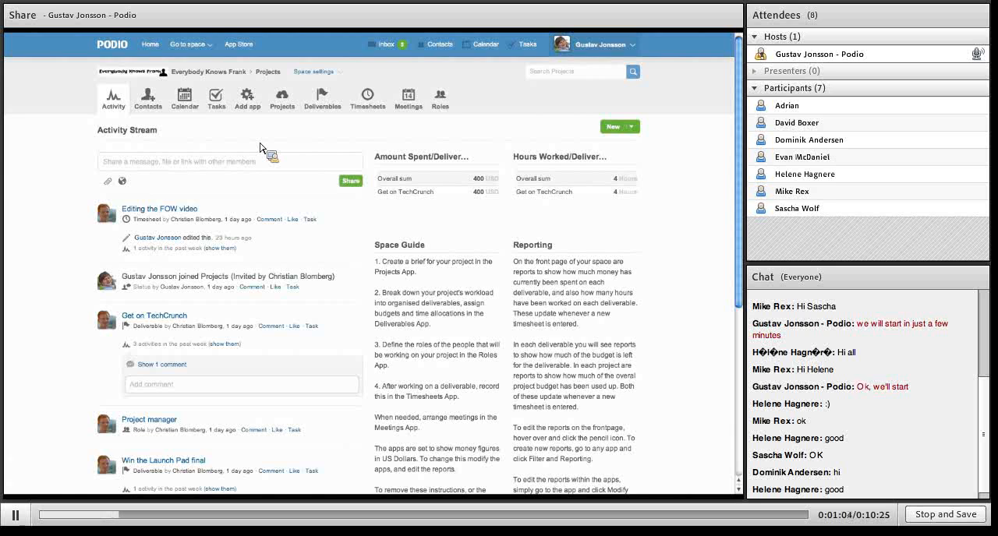
mouse_move(282, 99)
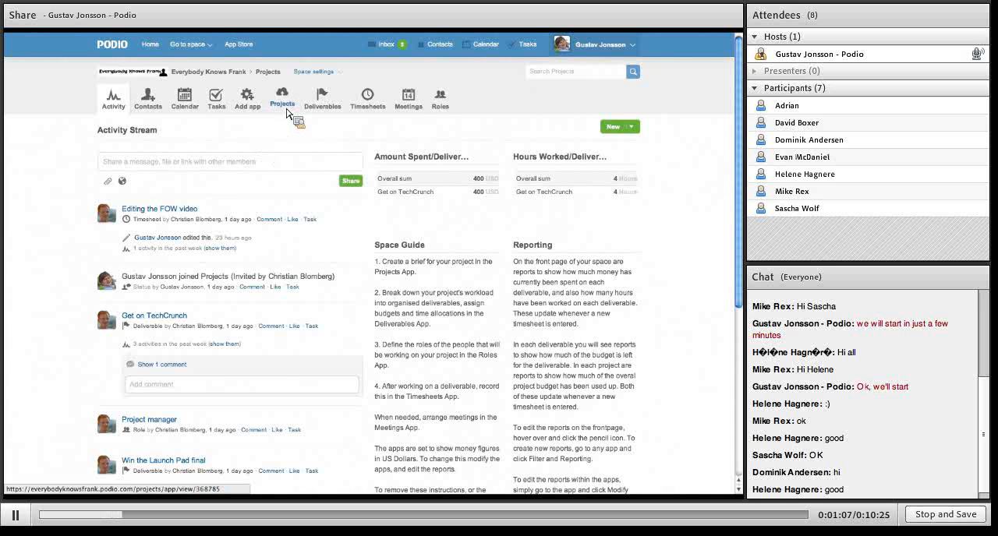
- Open The Future of Work tour project and scroll to its 38-hour deliverables total
click(282, 97)
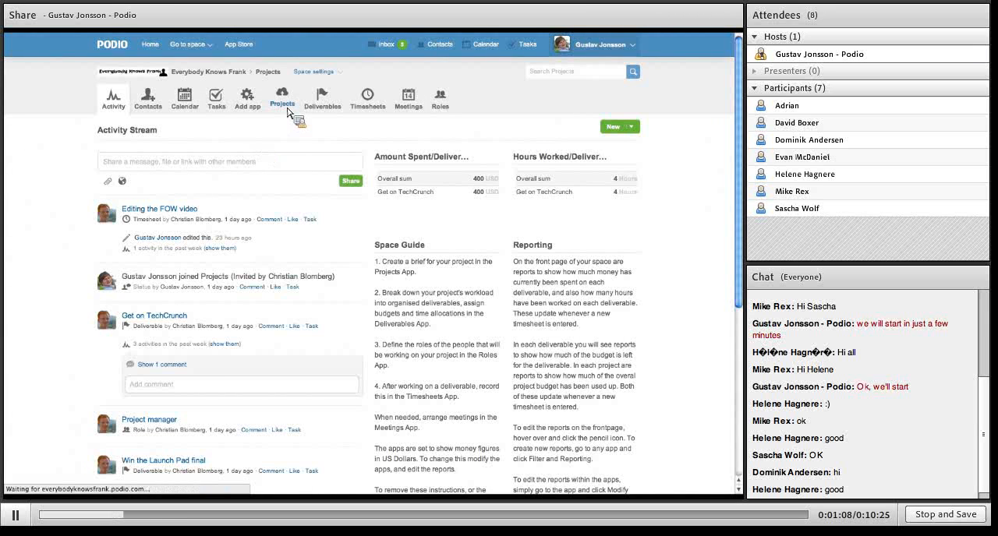
click(283, 97)
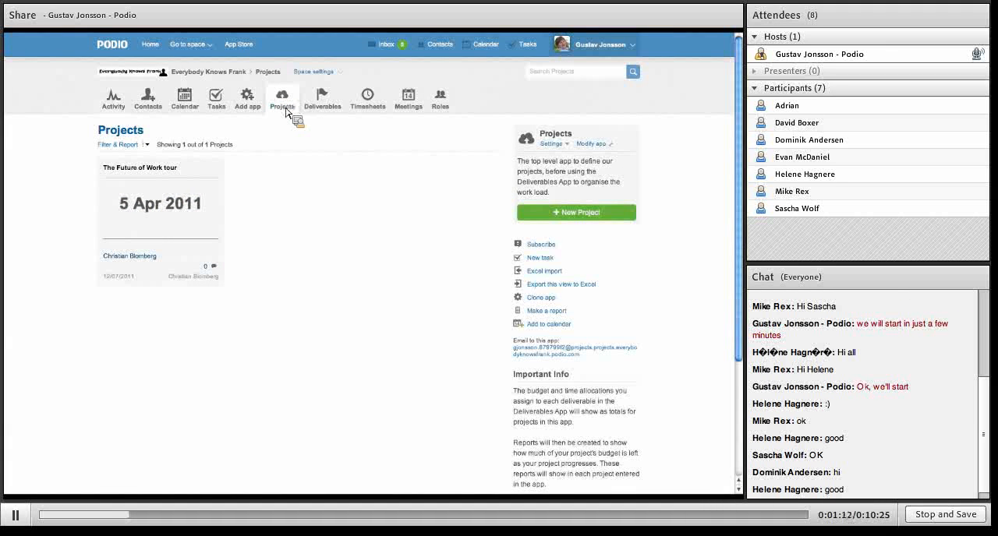
click(139, 167)
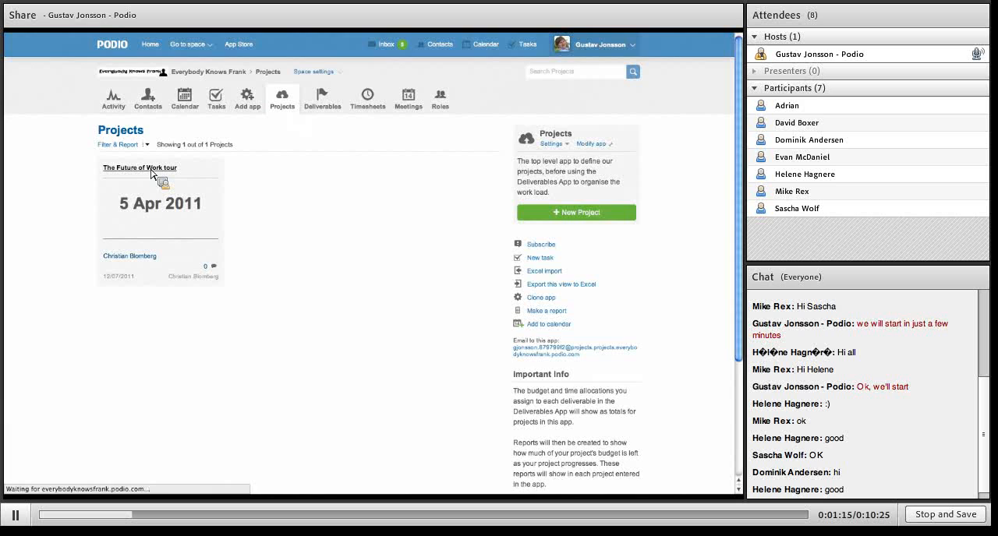
click(140, 168)
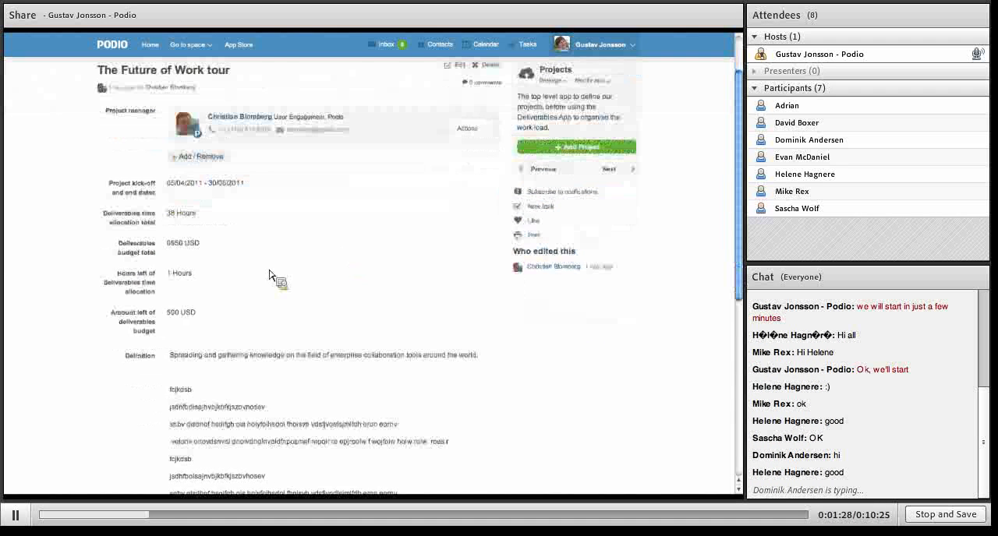
scroll(down, 3)
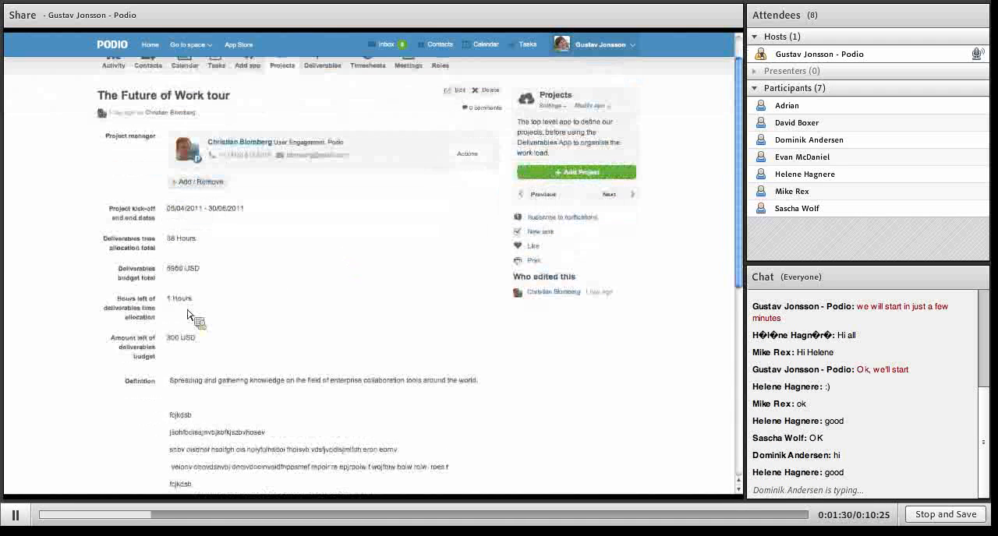
scroll(down, 3)
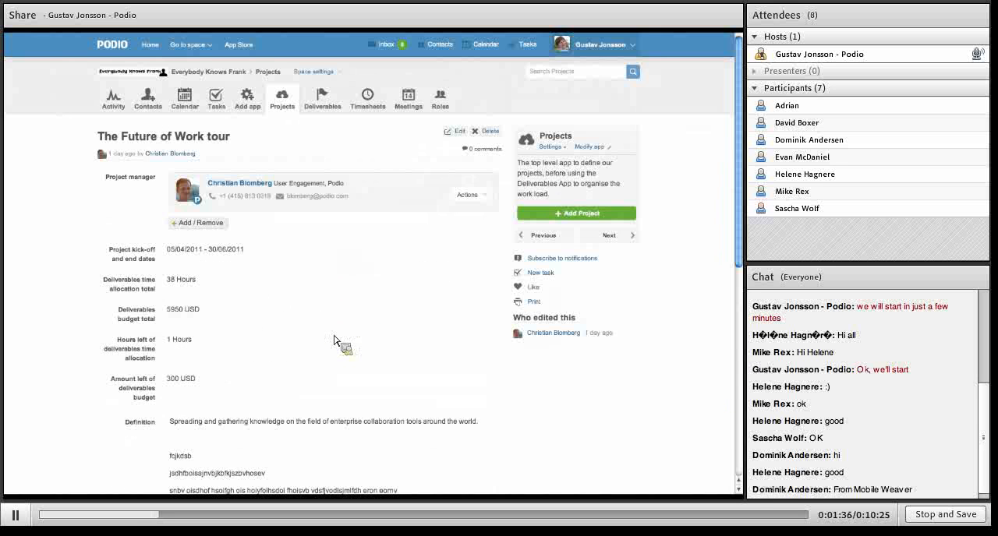
mouse_move(322, 98)
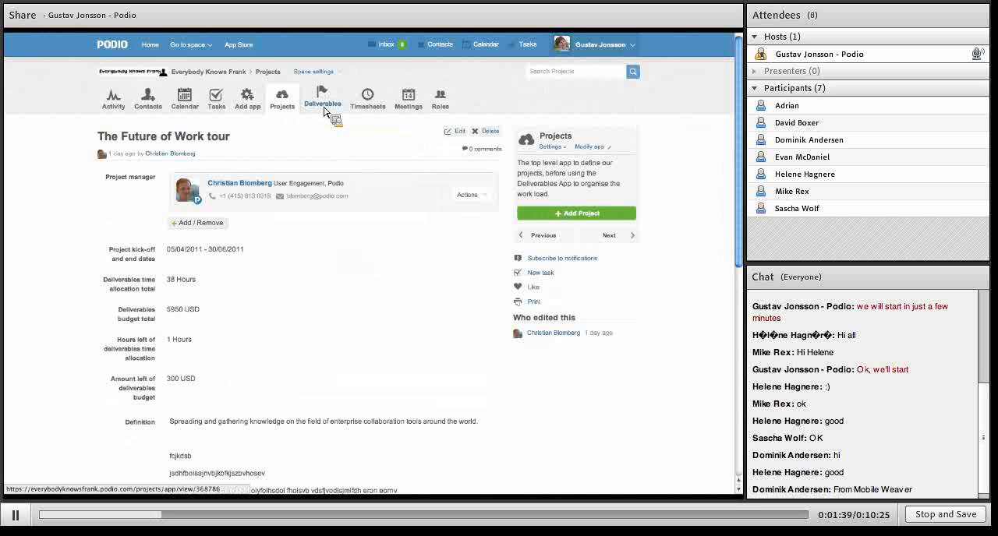
- Open the Get on TechCrunch deliverable and view its 5 hours and USD 700.00 budget
click(322, 97)
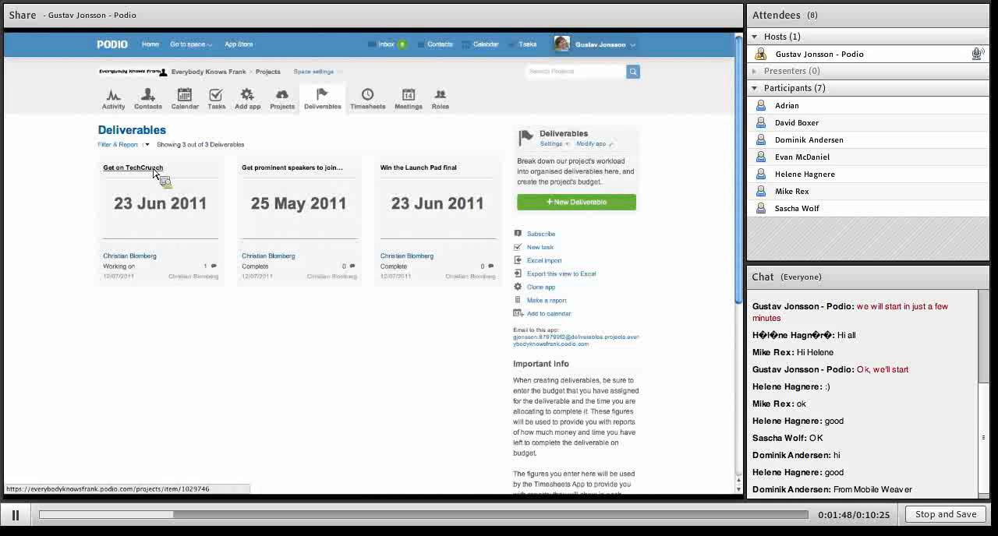
mouse_move(133, 167)
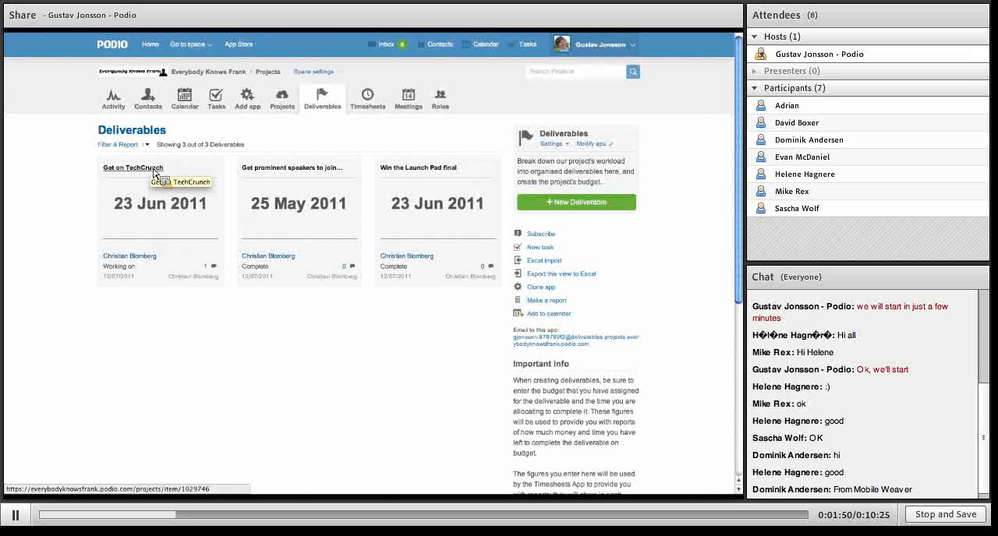
click(133, 168)
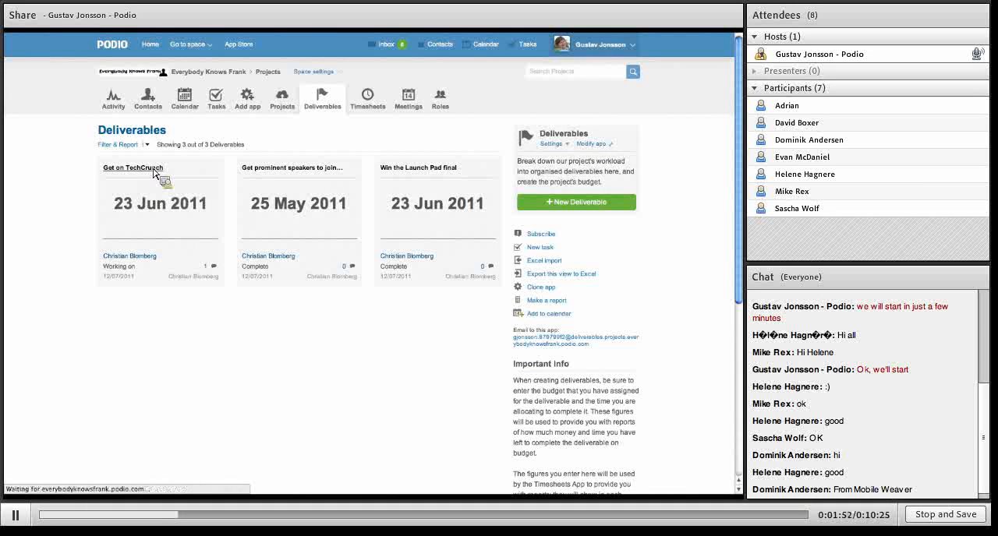
click(134, 167)
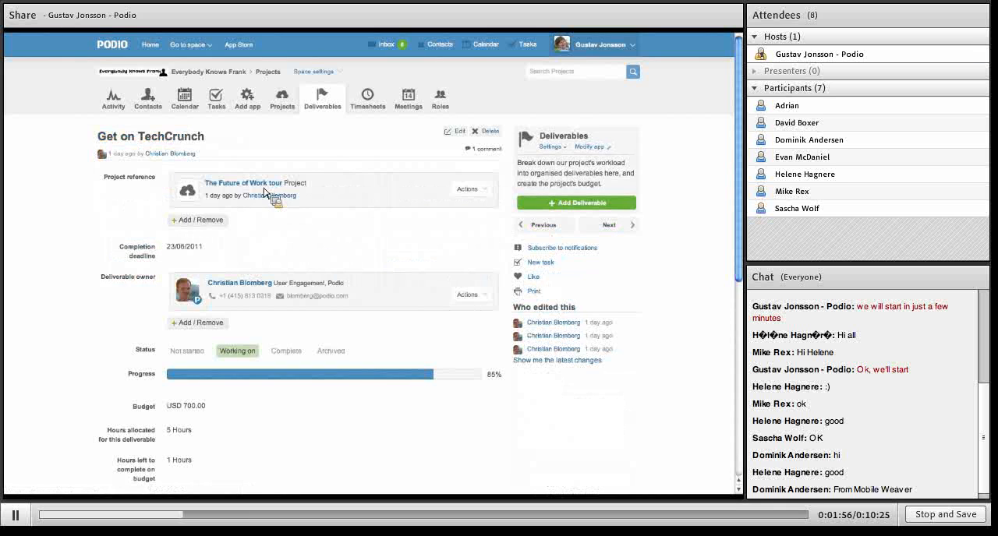
mouse_move(308, 226)
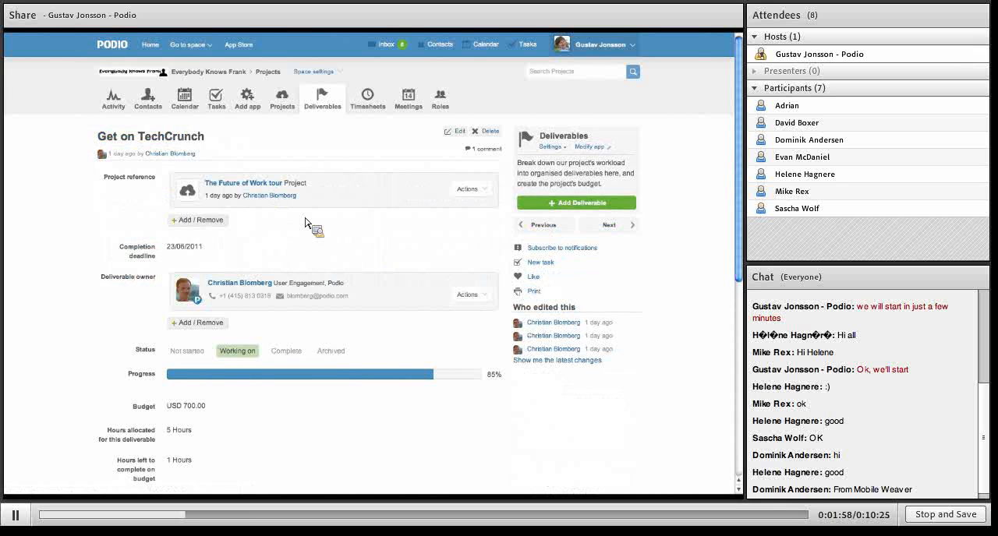
scroll(down, 3)
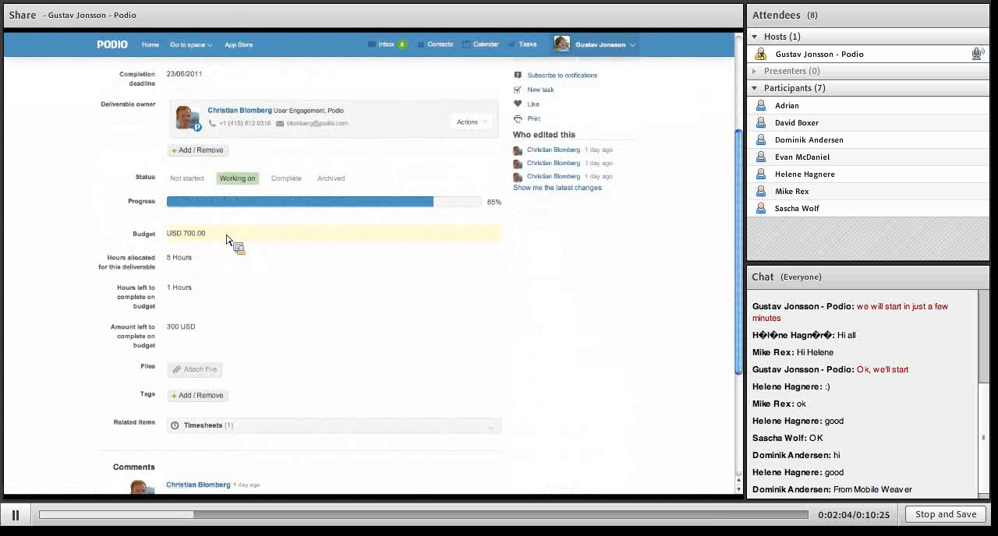
mouse_move(197, 267)
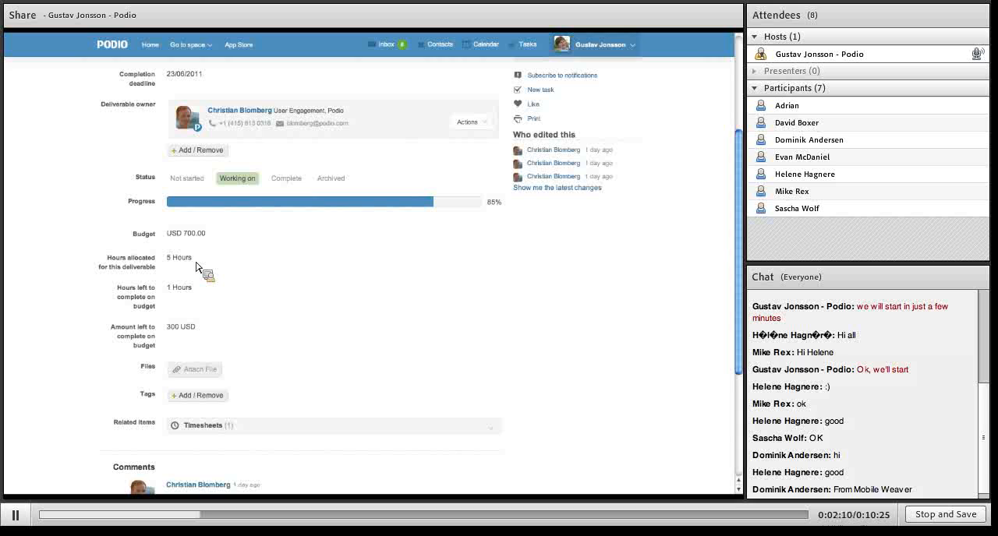
mouse_move(180, 331)
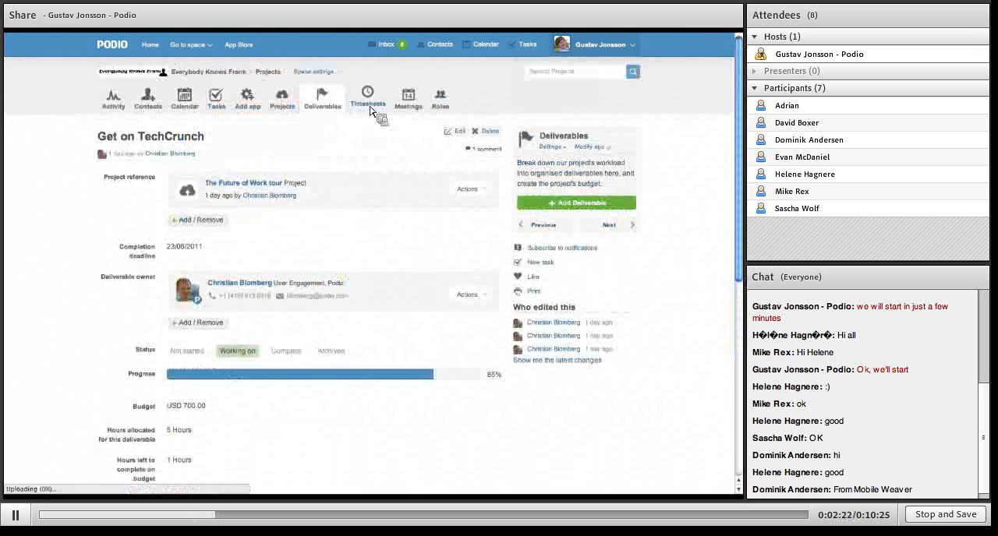
- Open the Editing the FOW video timesheet showing 4 hours at USD 100.00, 400 USD total
click(367, 97)
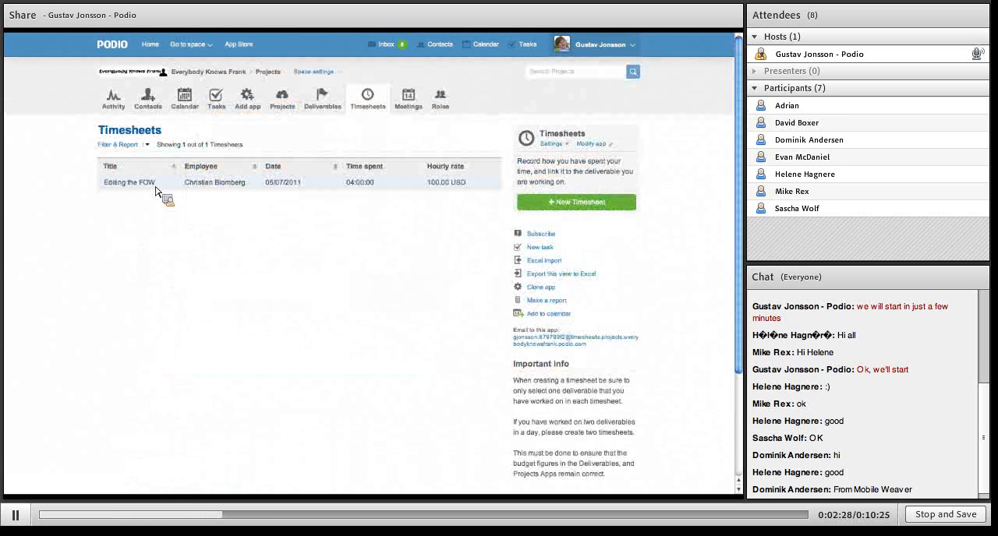
click(130, 181)
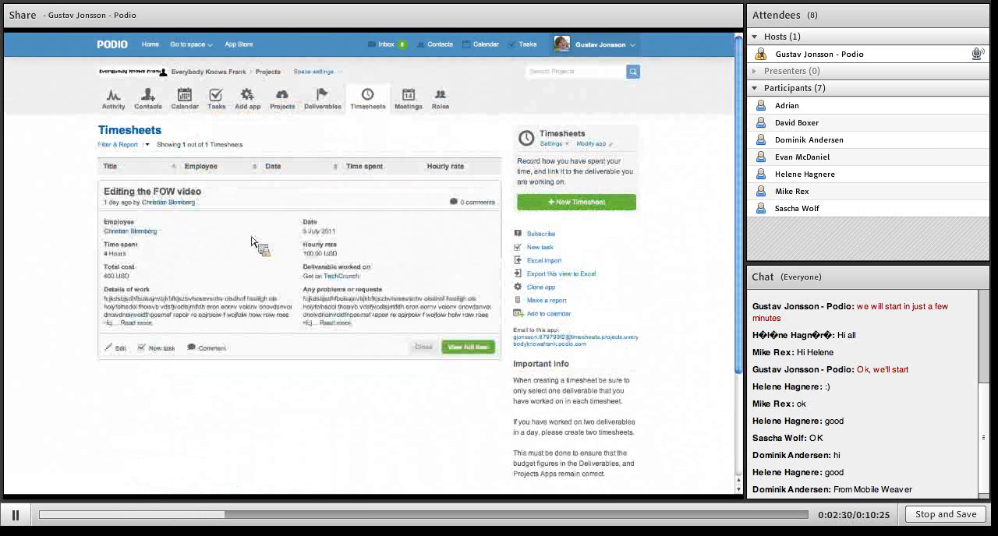
click(468, 347)
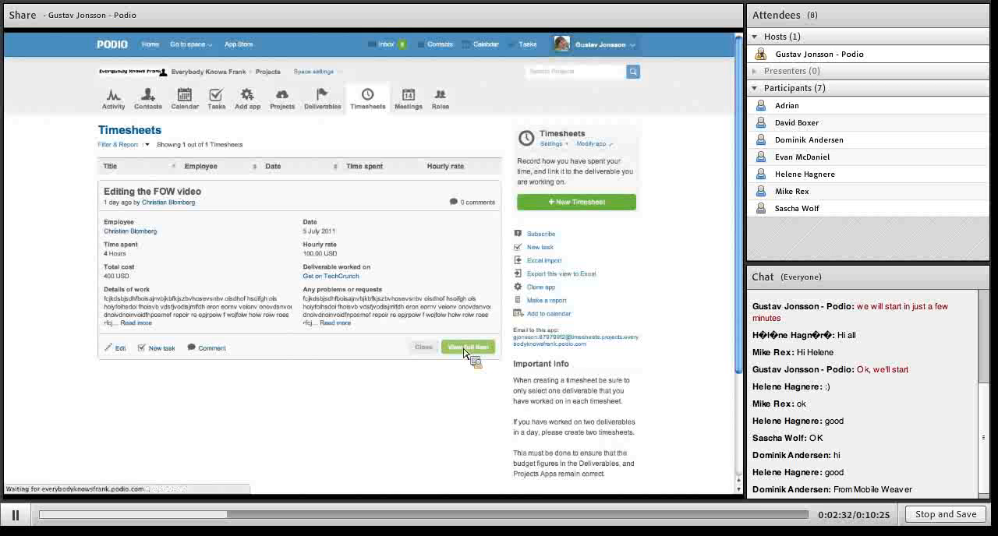
click(468, 347)
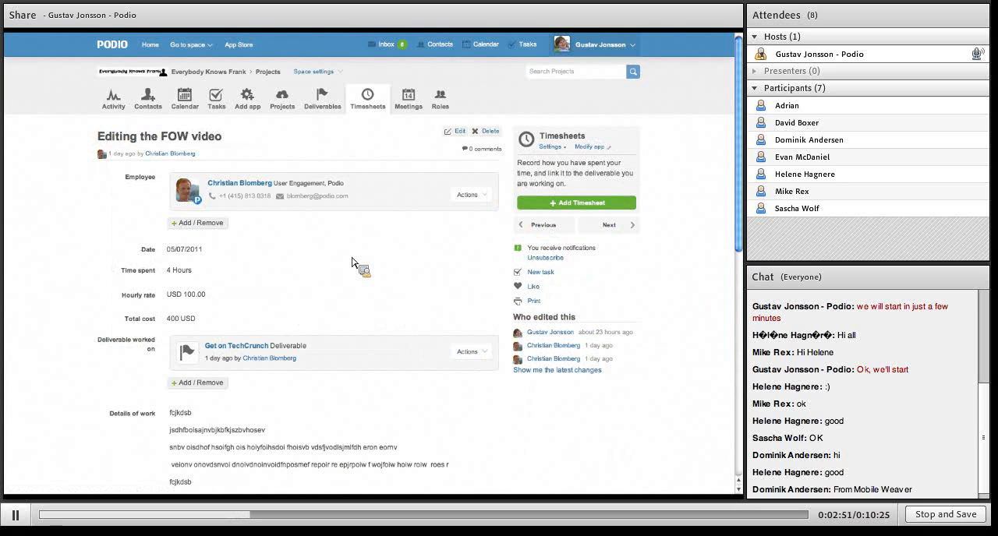
mouse_move(327, 253)
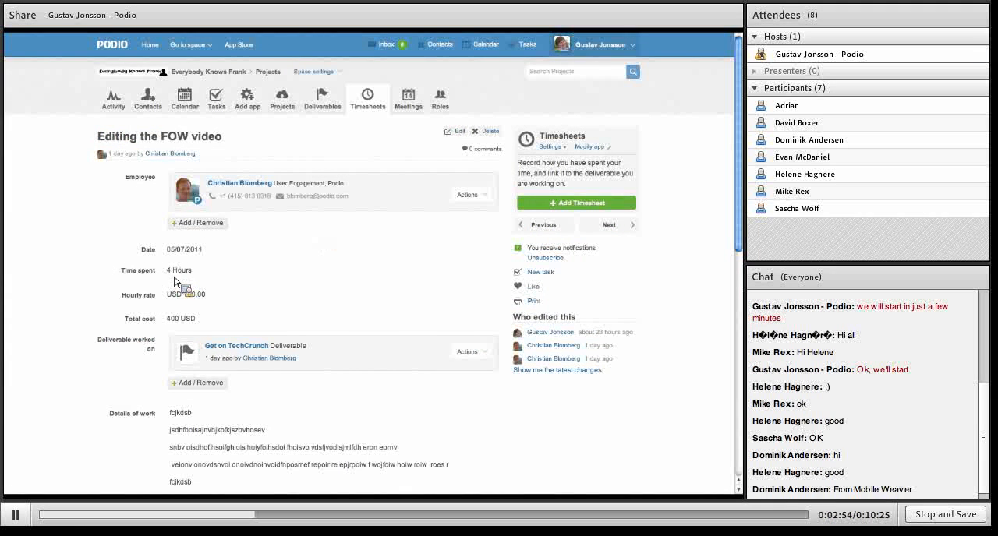
click(187, 294)
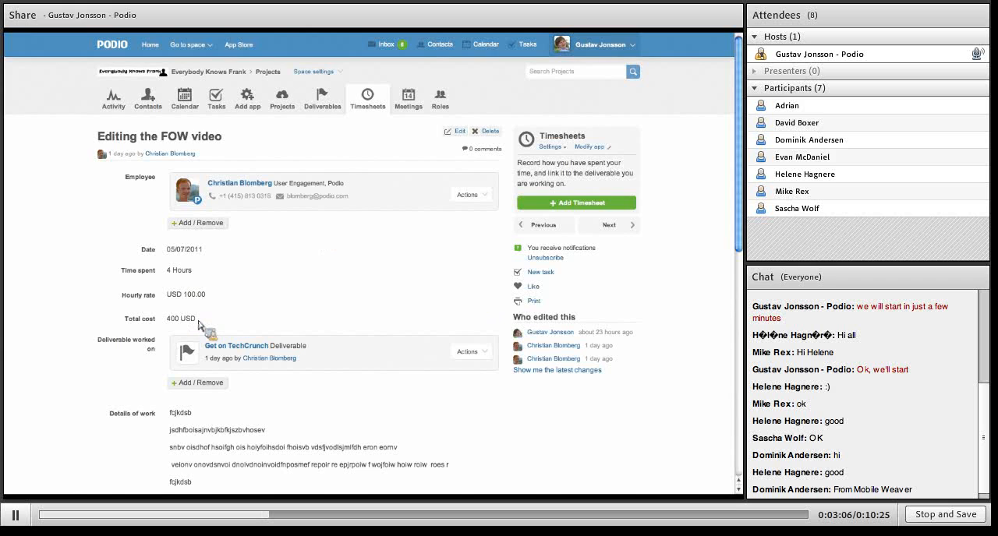
mouse_move(443, 232)
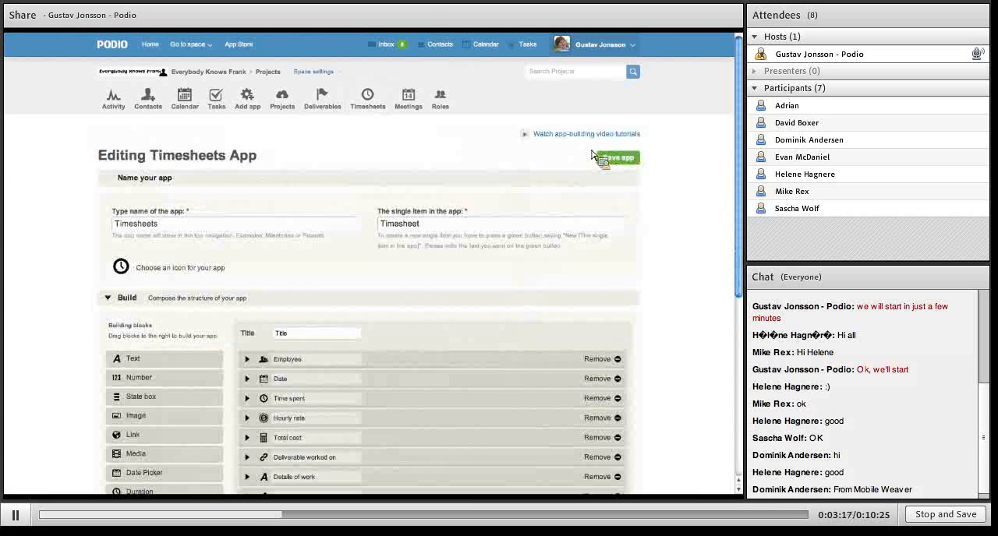
mouse_move(226, 300)
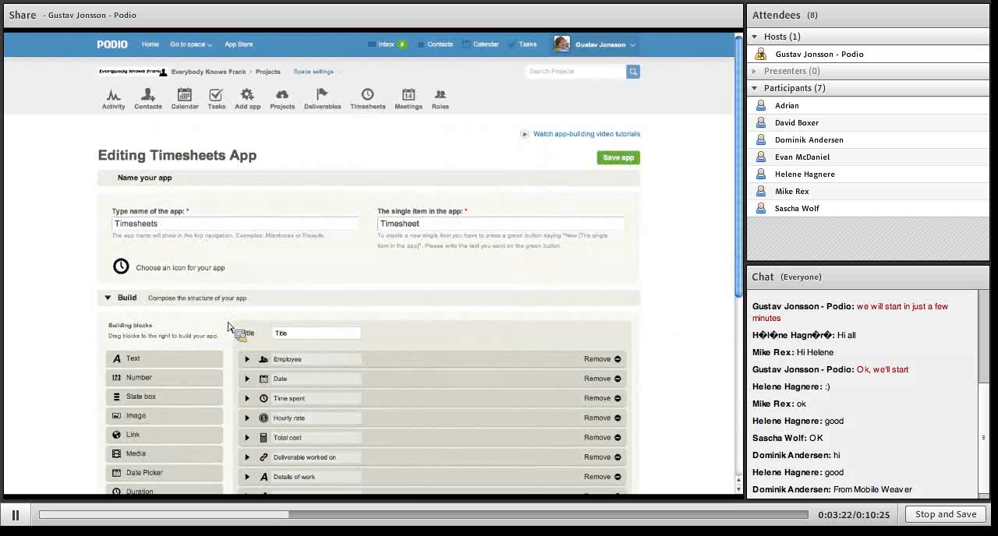
- Inspect Total cost as Time spent times Hourly rate, then leave the builder unsaved
scroll(down, 3)
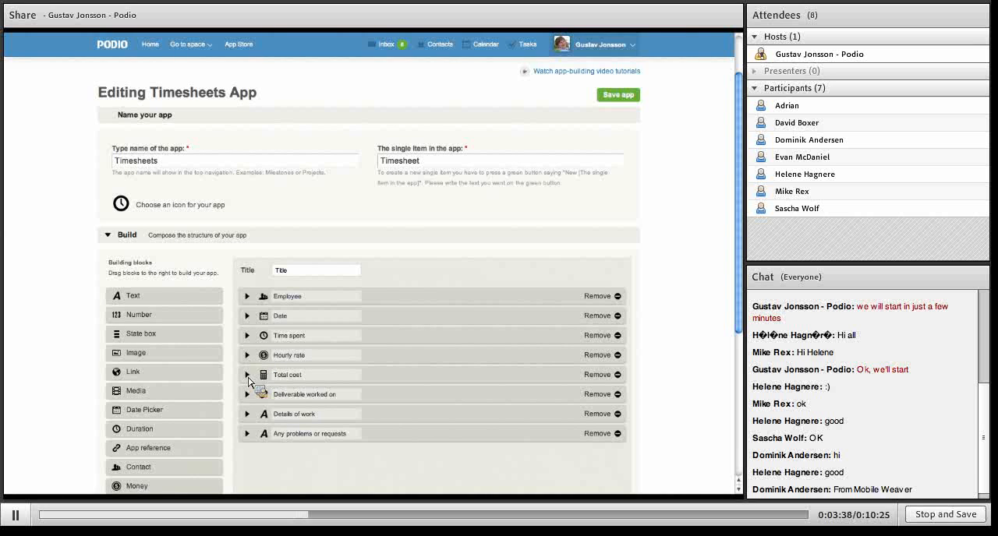
click(248, 374)
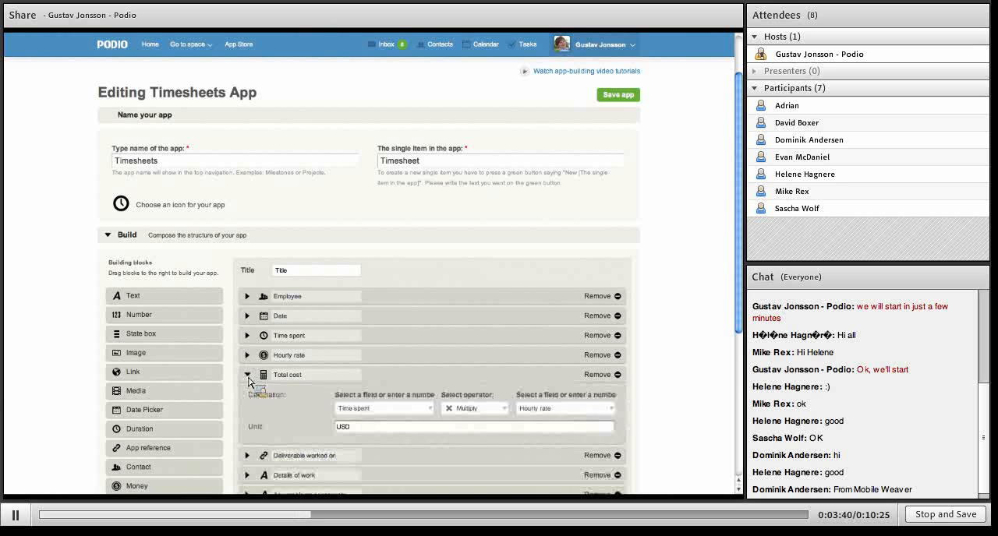
scroll(down, 3)
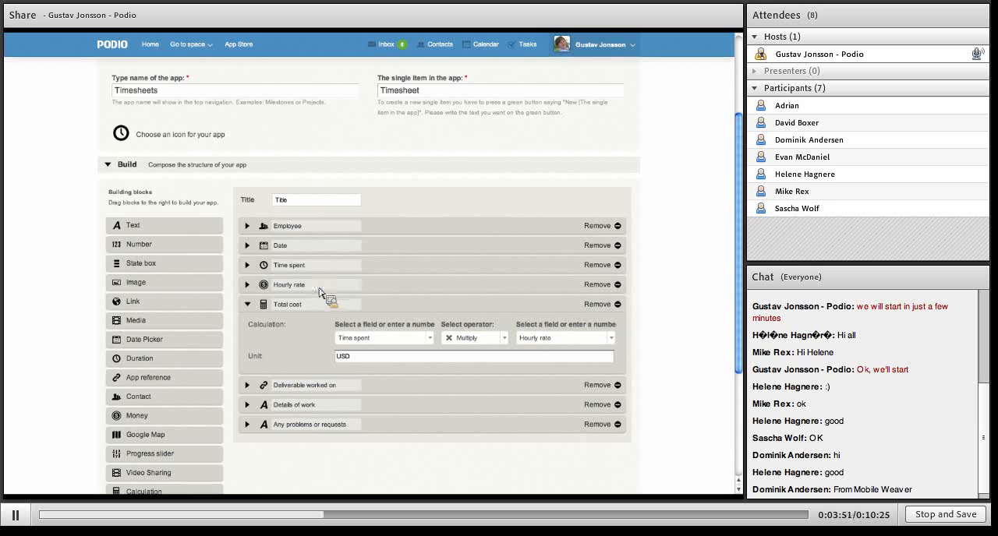
mouse_move(269, 339)
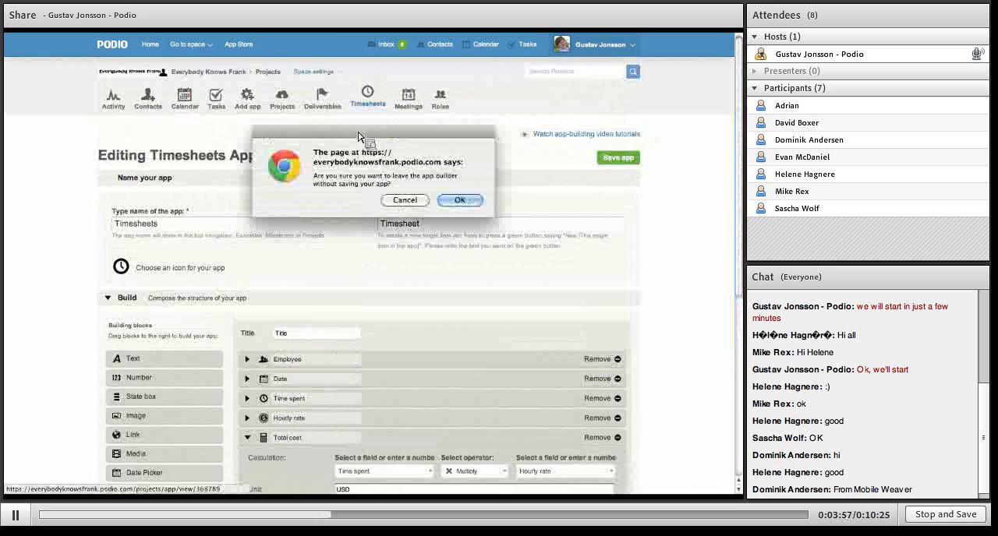
click(459, 199)
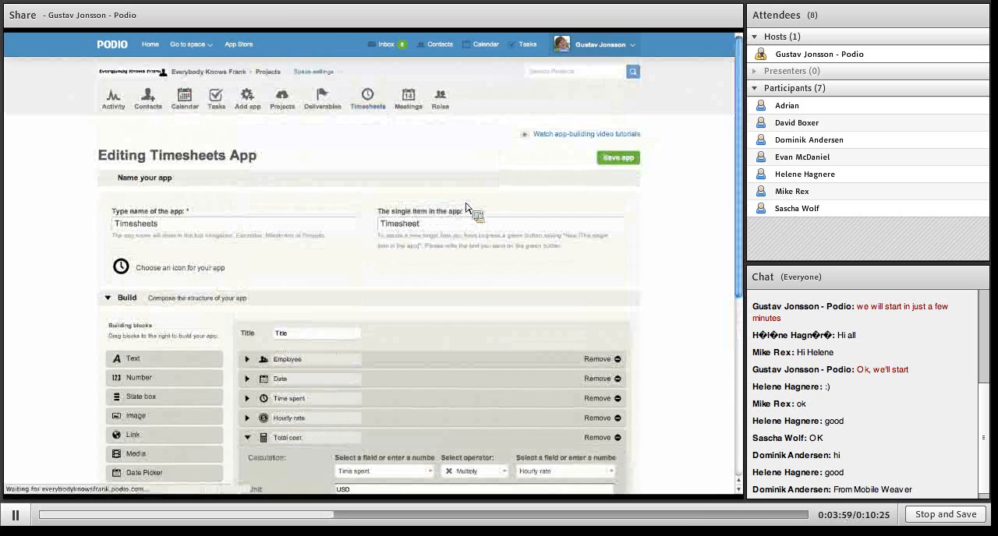
- Expand the Editing the FOW video row showing 4 hours and 400 USD total
click(618, 157)
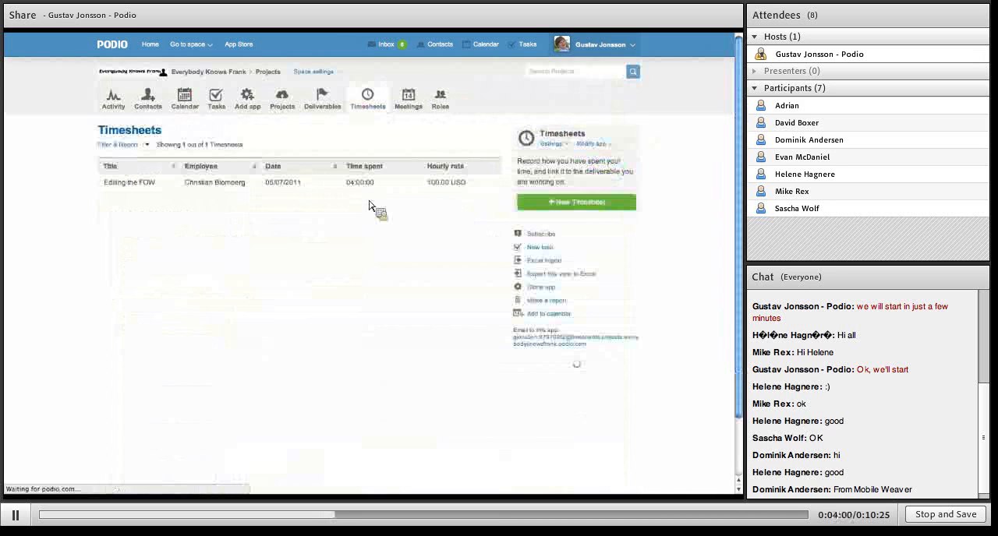
click(129, 182)
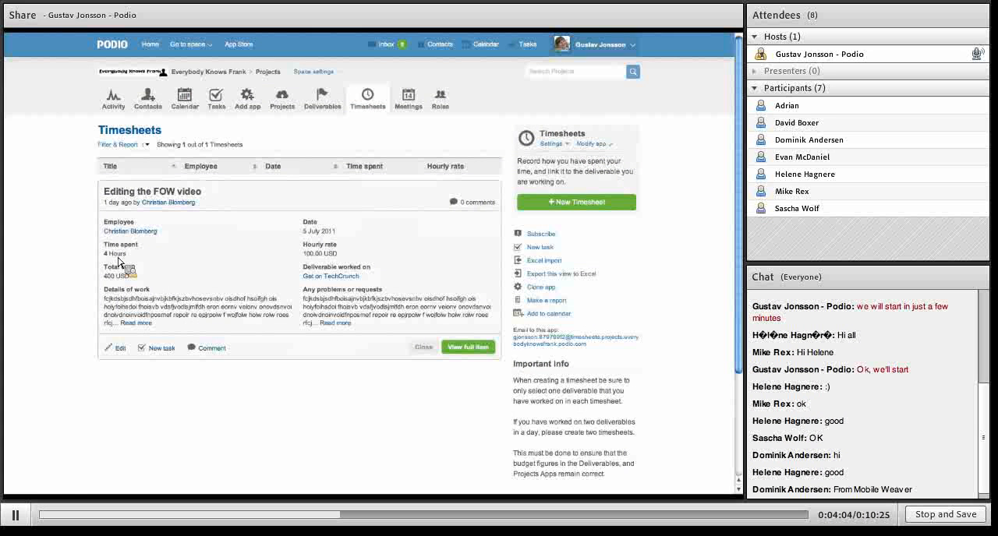
mouse_move(109, 284)
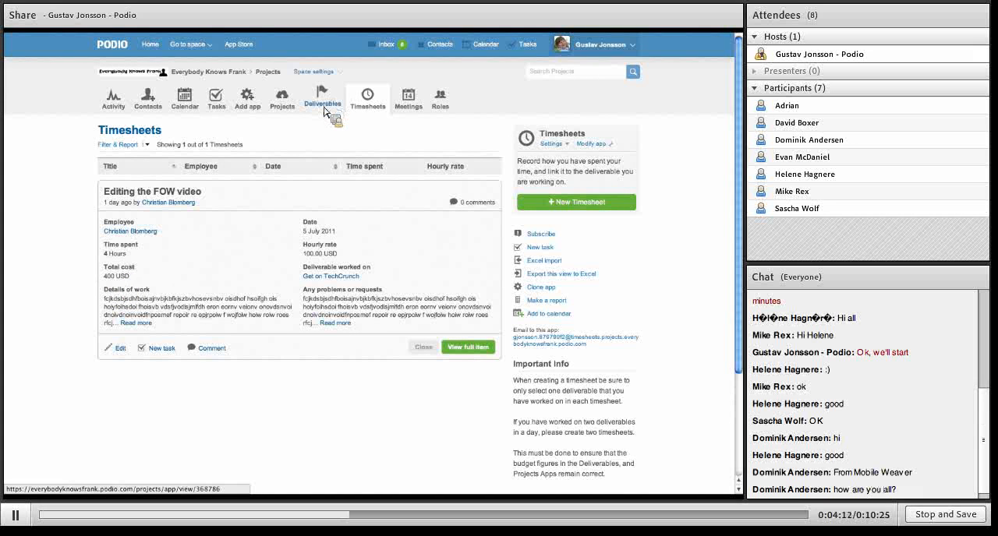
- Reopen Get on TechCrunch and view 1 hour left and 300 USD left on budget
click(322, 98)
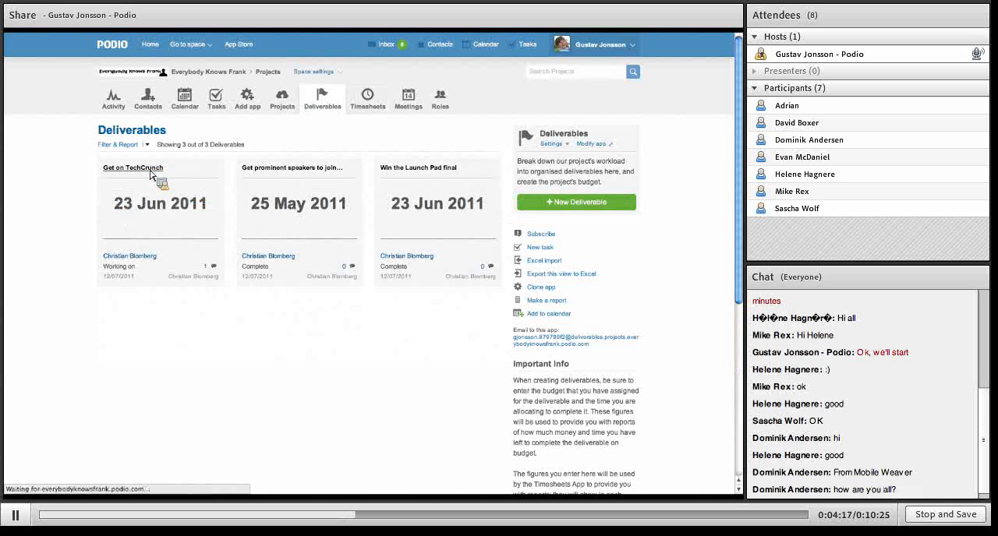
click(131, 167)
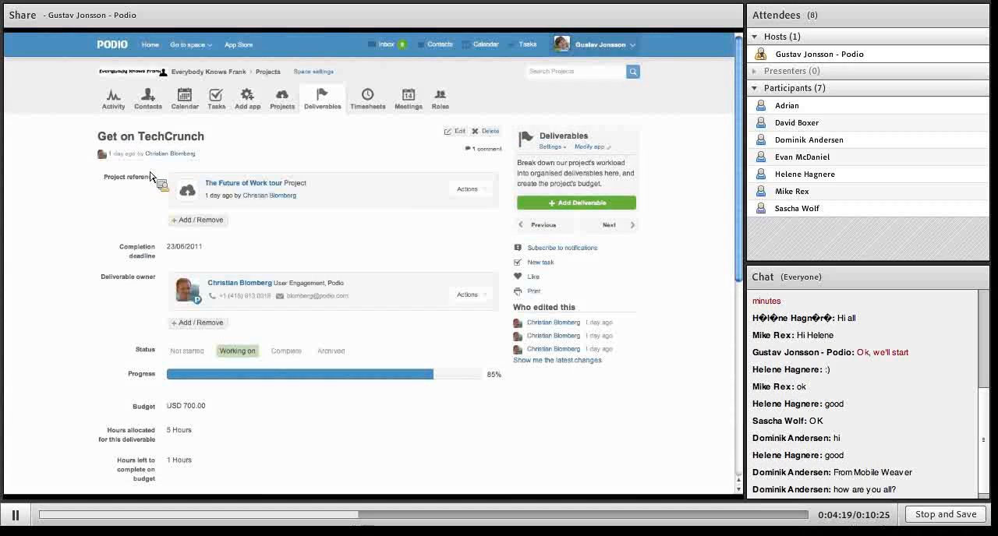
scroll(down, 3)
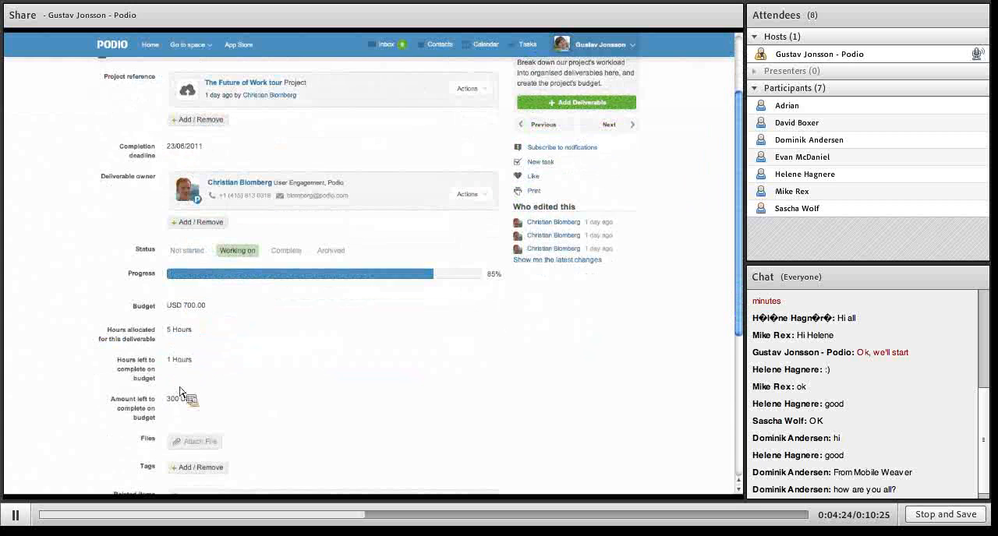
mouse_move(244, 359)
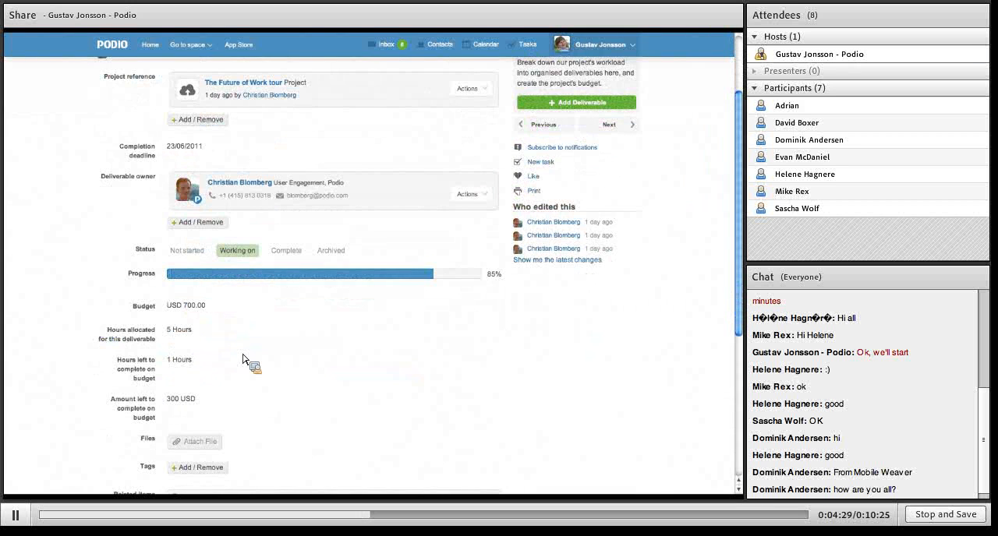
mouse_move(339, 337)
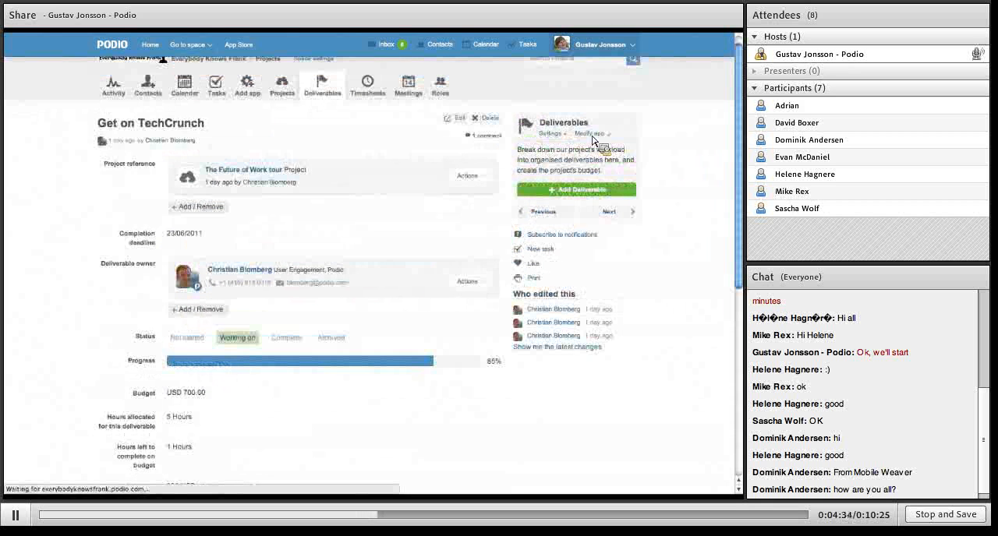
- Open the Deliverables app builder and review the Hours left and Amount left formulas
click(594, 133)
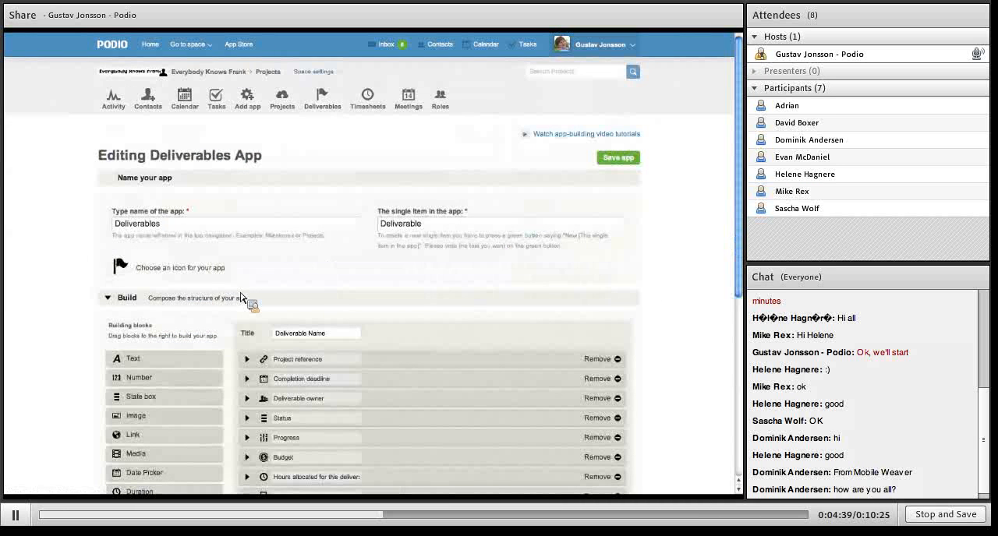
scroll(down, 3)
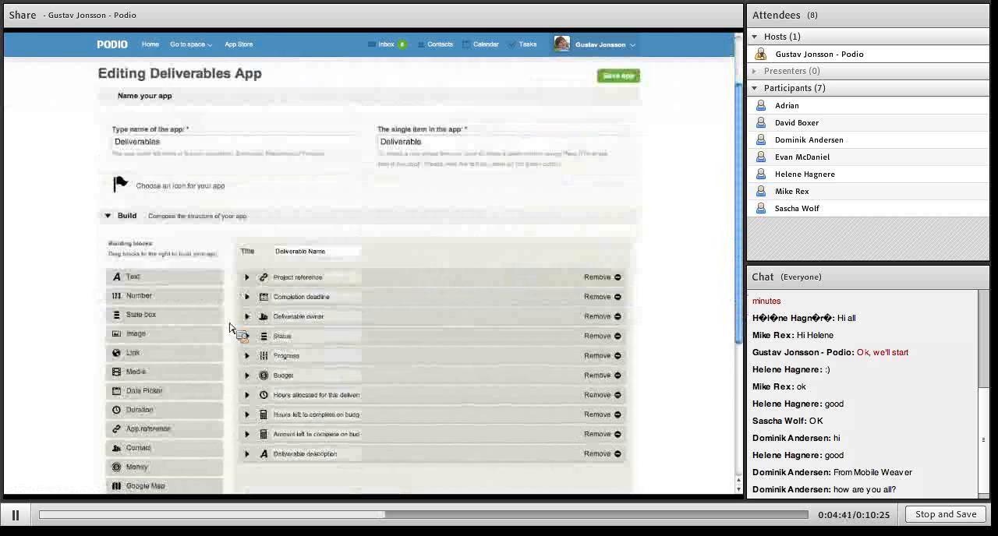
scroll(down, 3)
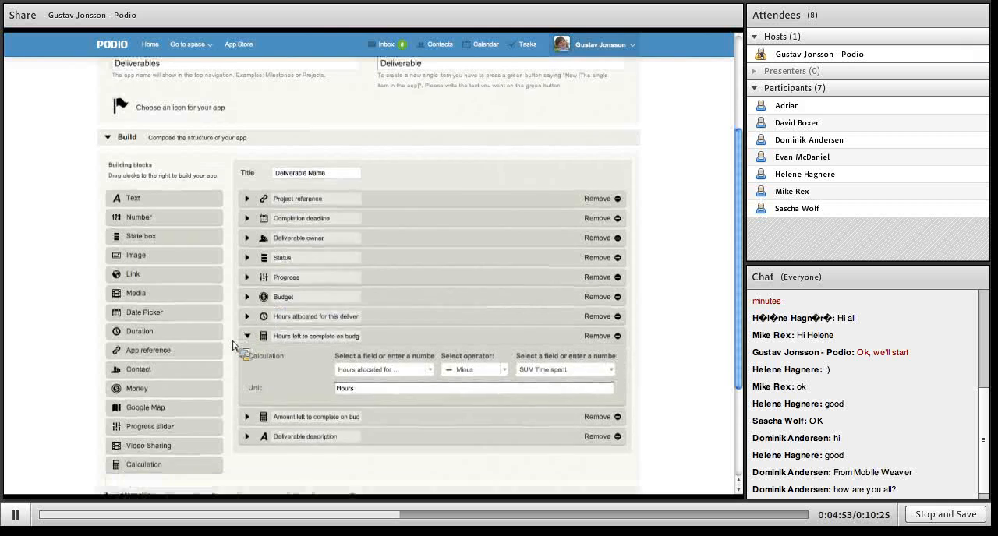
scroll(down, 3)
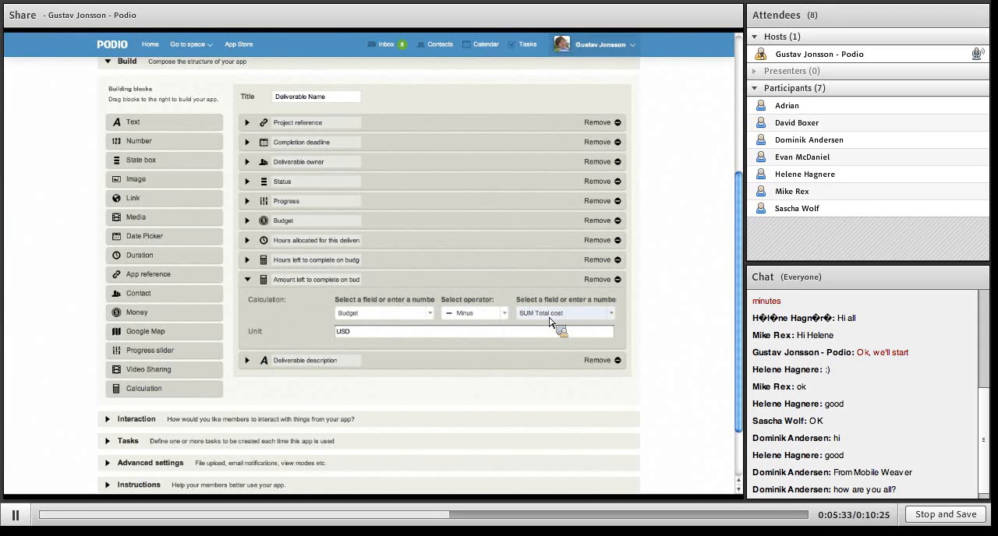
mouse_move(552, 322)
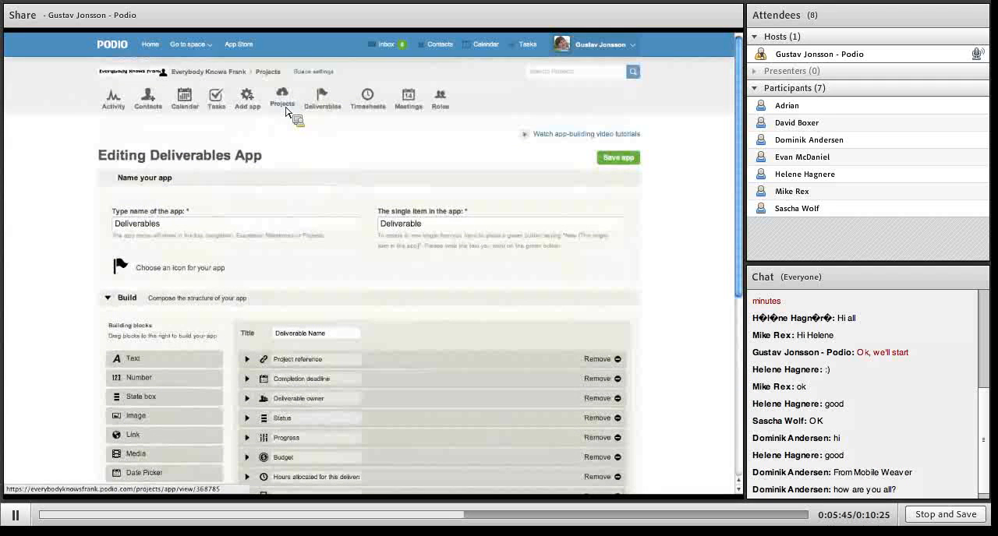
- Go to the Projects app, leaving the Deliverables builder without saving
click(282, 97)
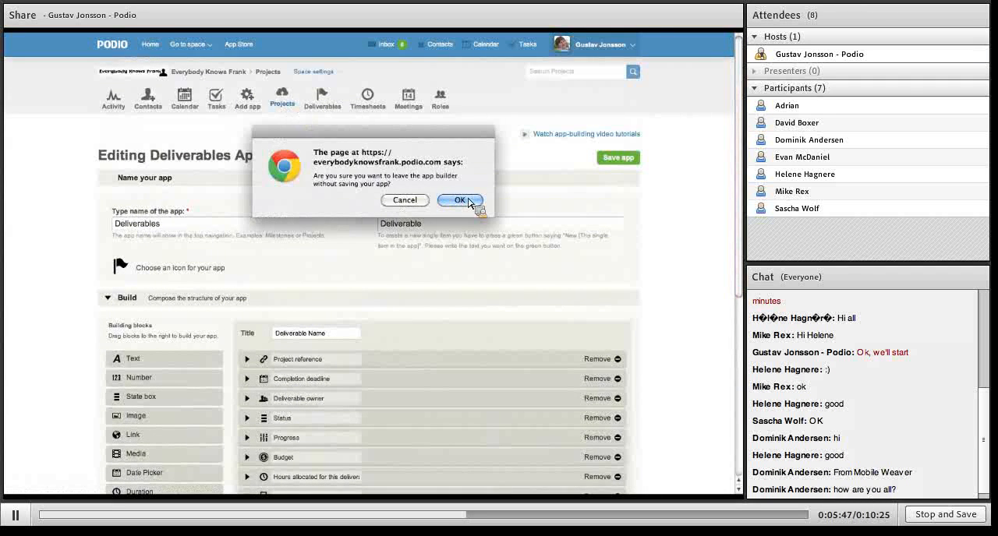
click(459, 201)
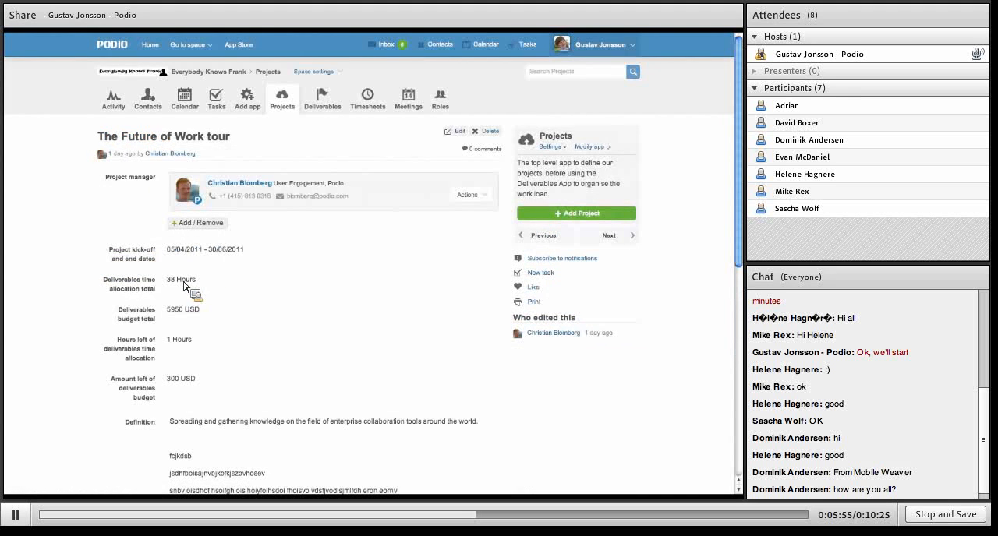
mouse_move(185, 310)
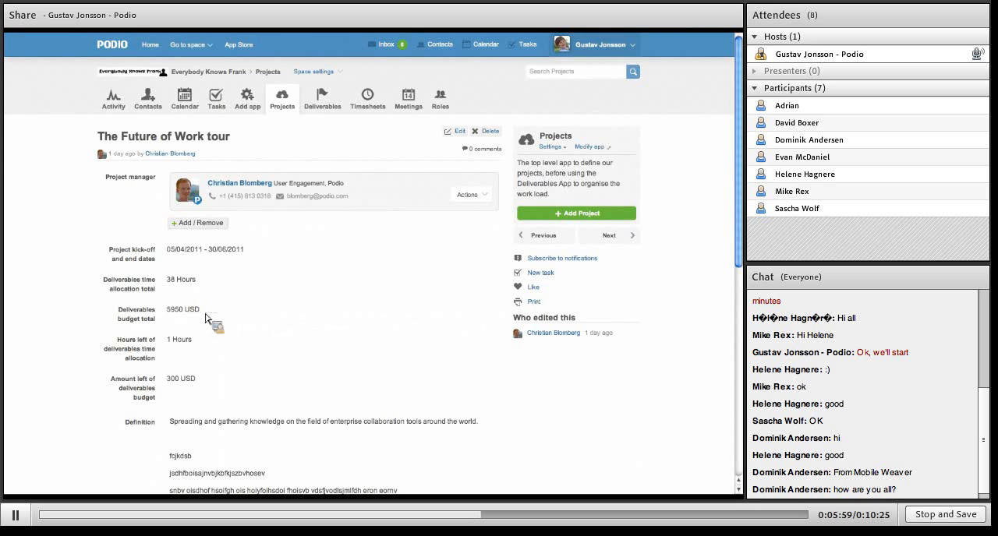
mouse_move(178, 350)
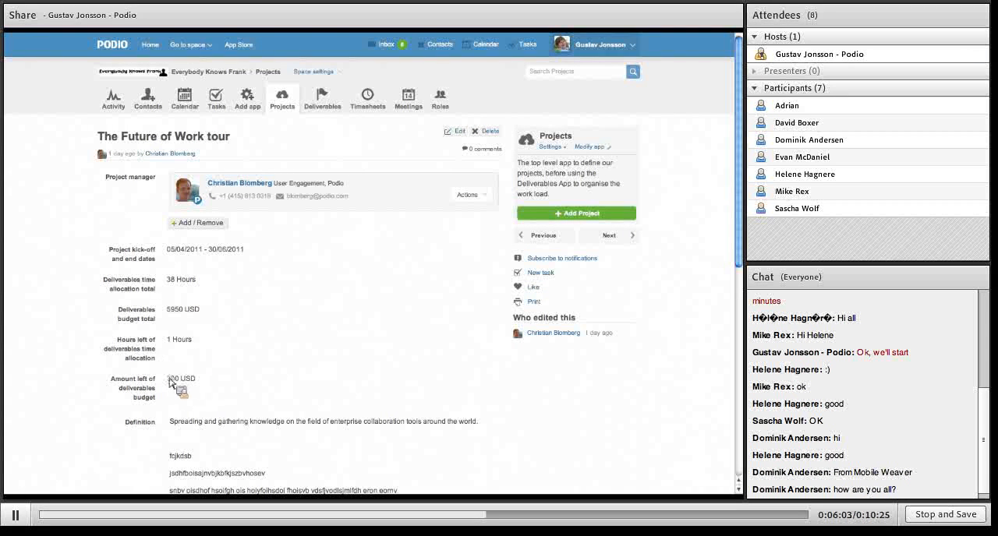
mouse_move(381, 316)
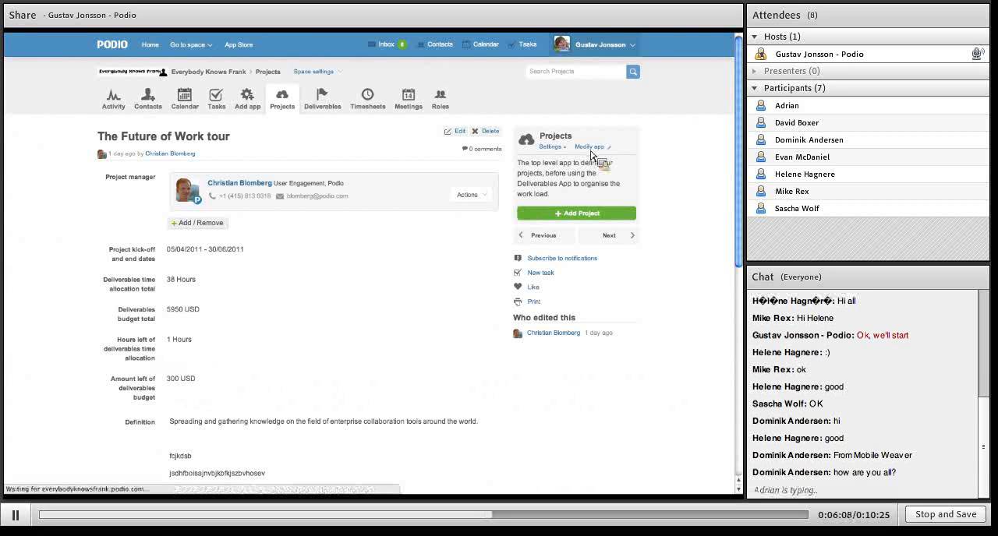
- Open the Projects app editor and inspect the deliverables time allocation SUM field
click(590, 147)
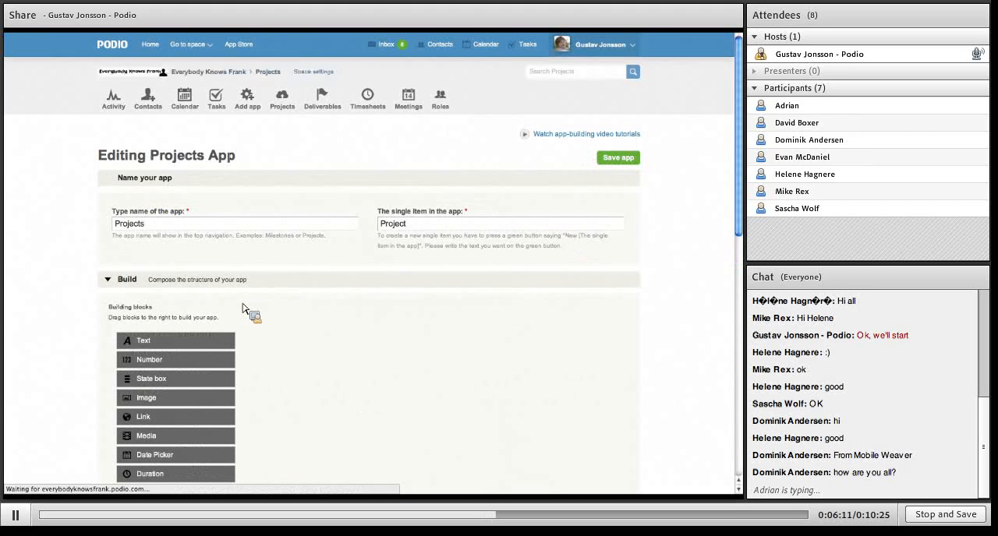
scroll(down, 3)
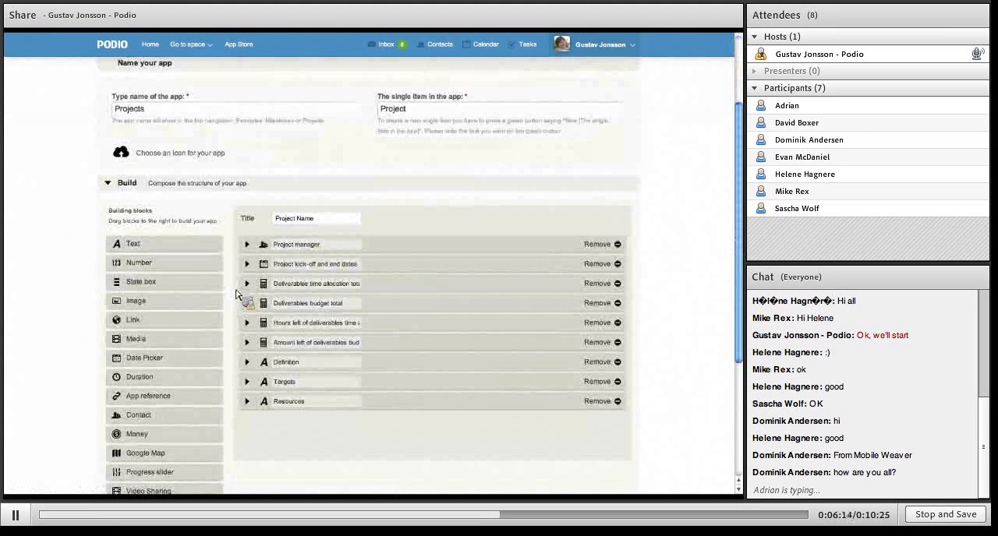
click(247, 283)
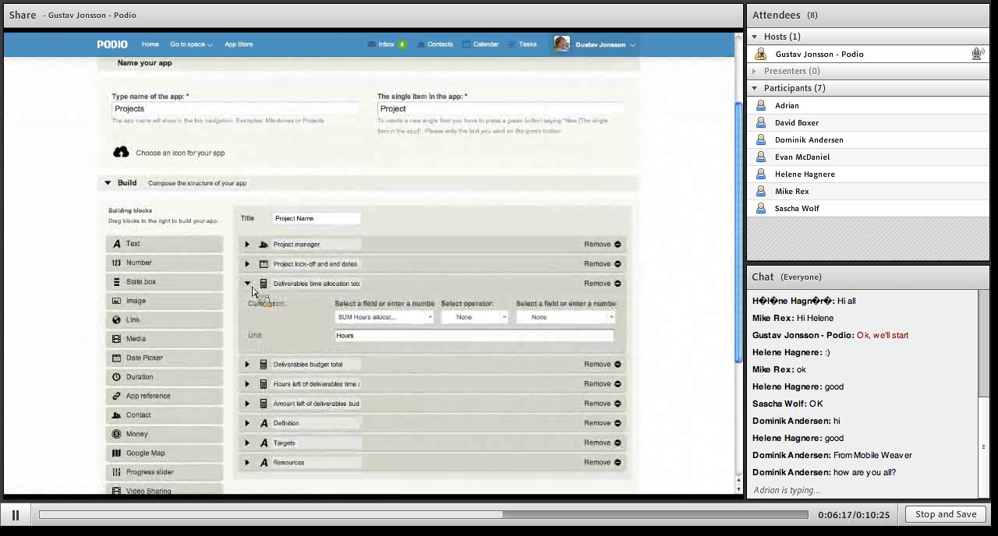
click(382, 316)
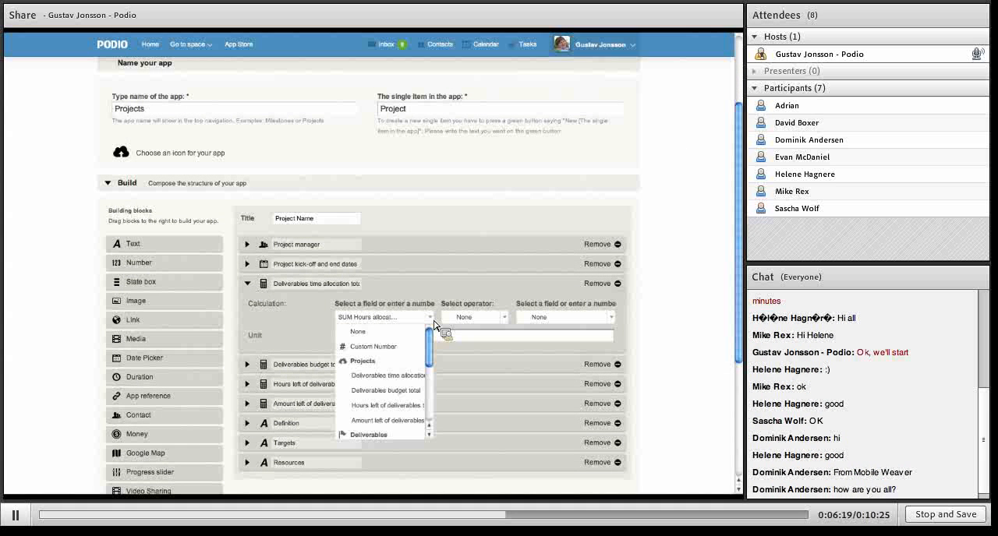
mouse_move(412, 364)
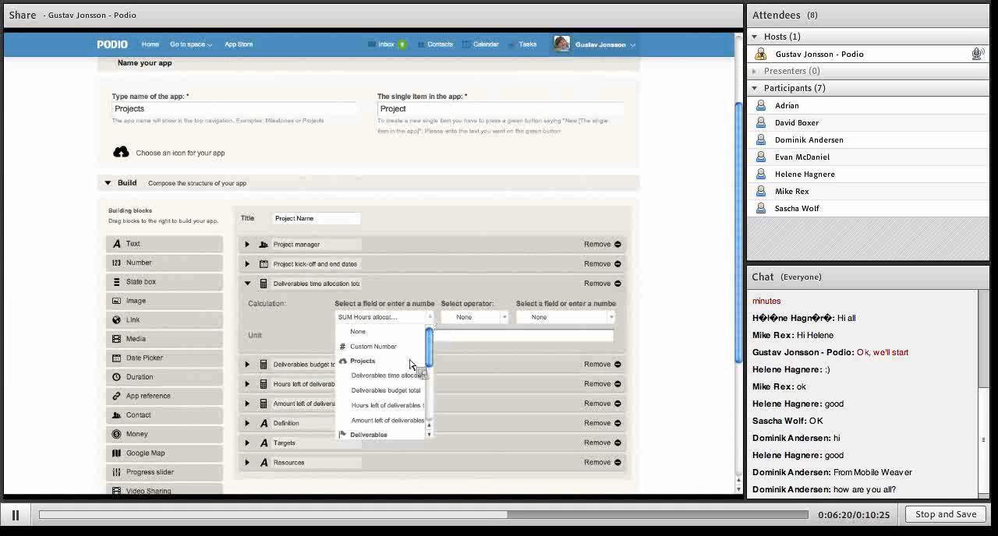
scroll(down, 3)
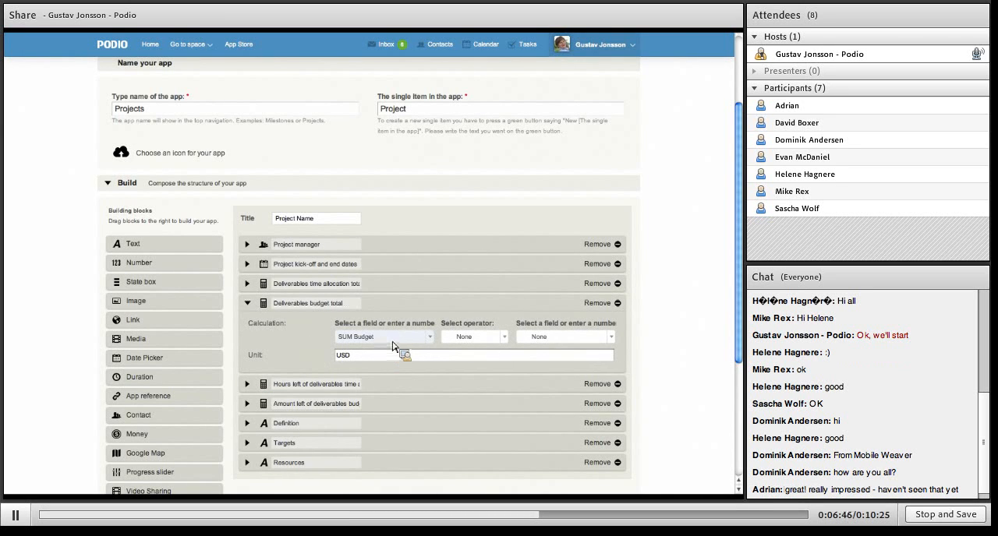
- Review the budget, hours left and amount left SUM calculation fields
click(382, 336)
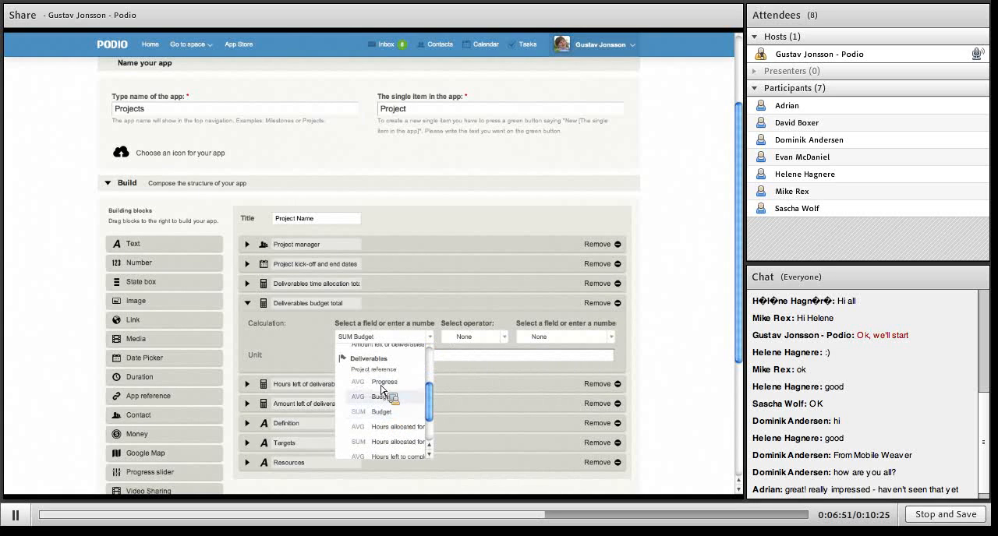
click(381, 397)
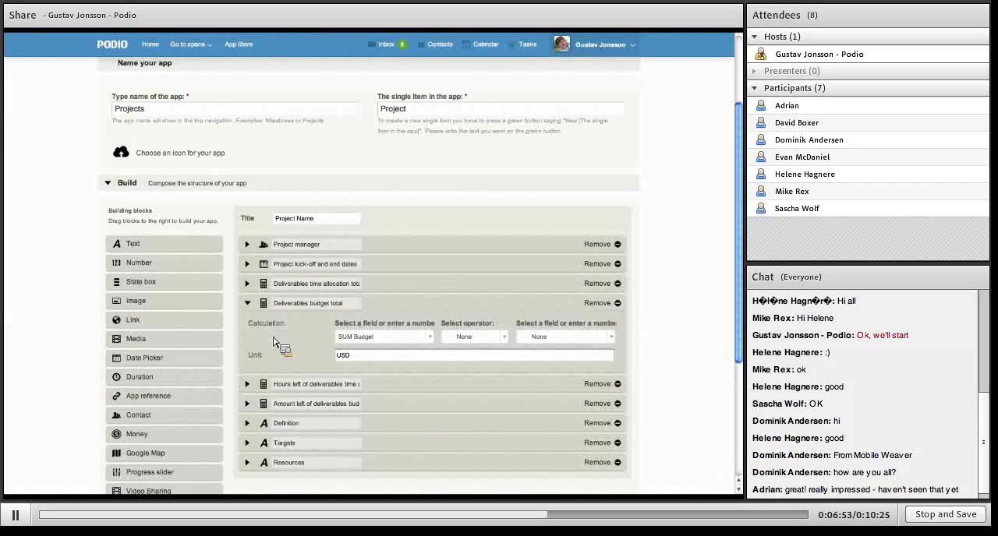
click(248, 322)
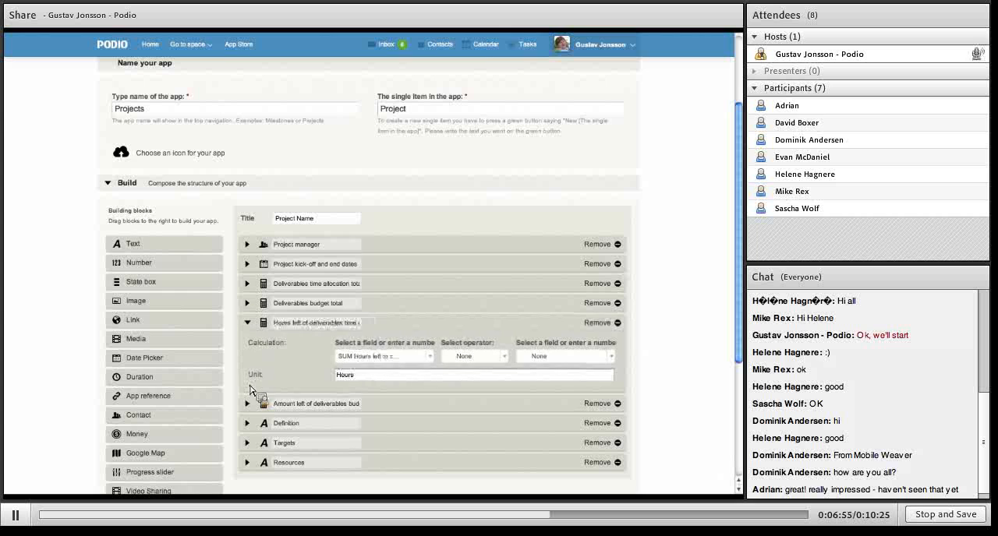
click(382, 356)
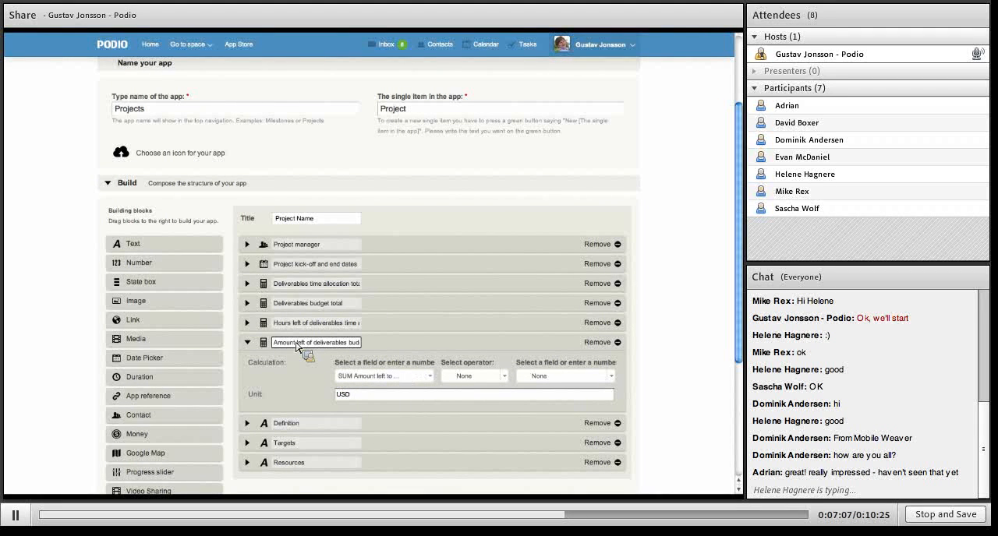
click(382, 376)
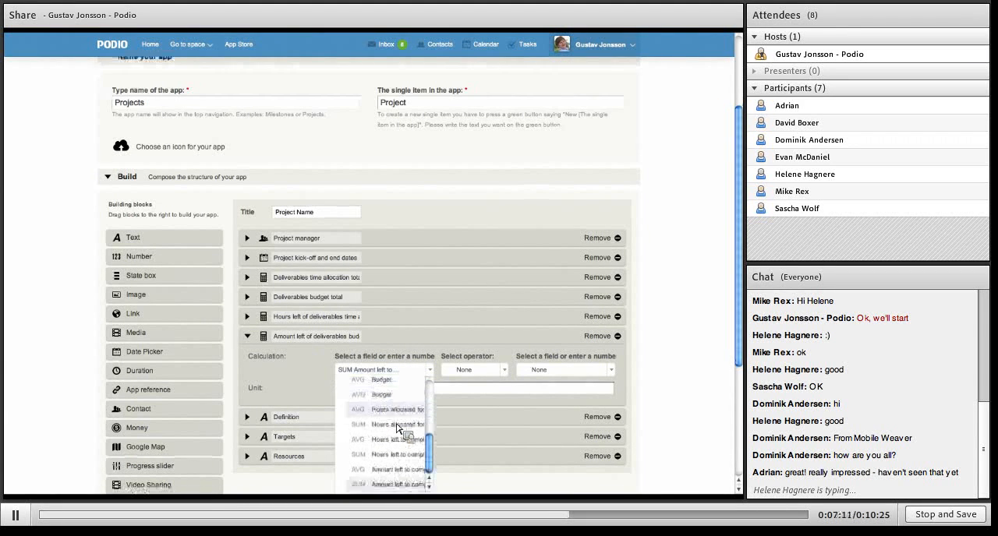
scroll(down, 3)
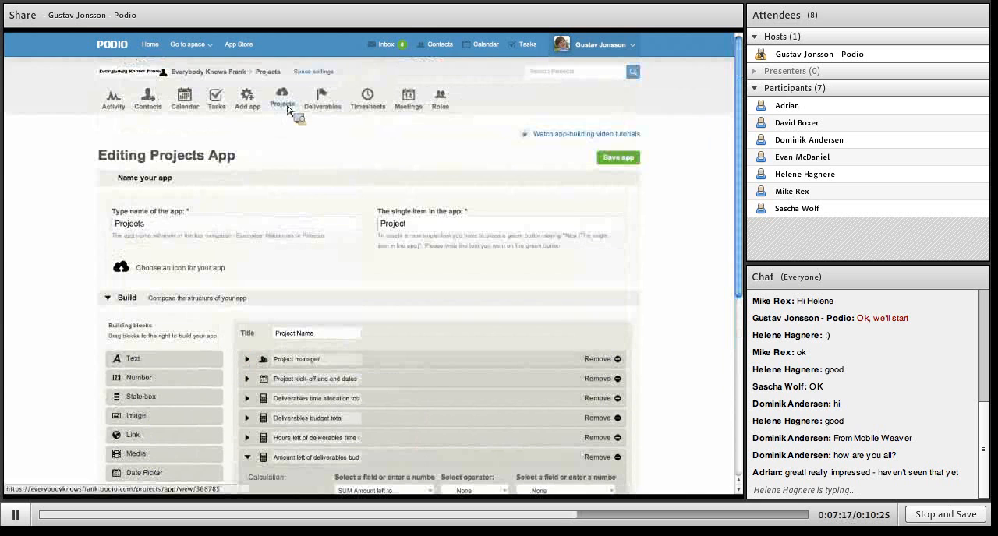
- Discard the unsaved app editor changes and reopen The Future of Work tour project
click(282, 97)
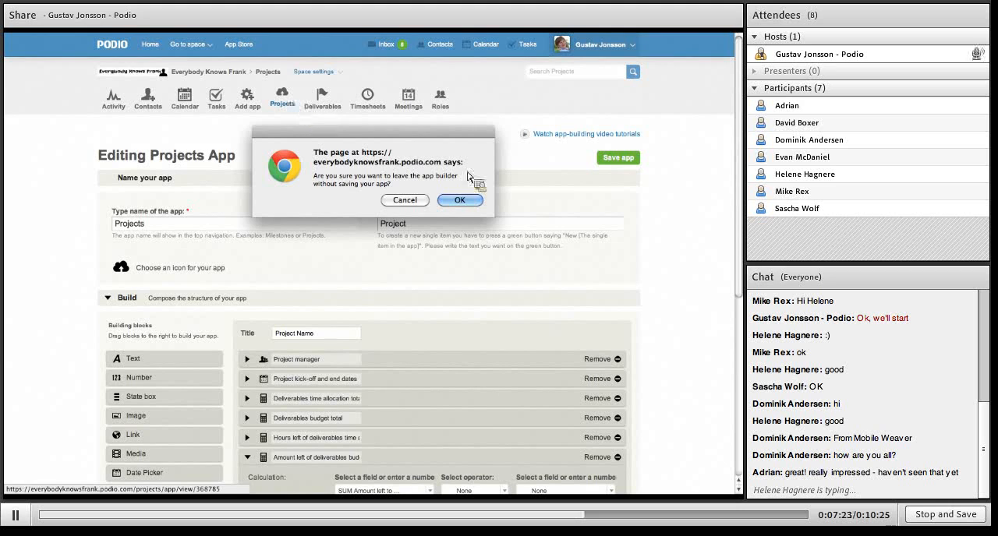
click(460, 200)
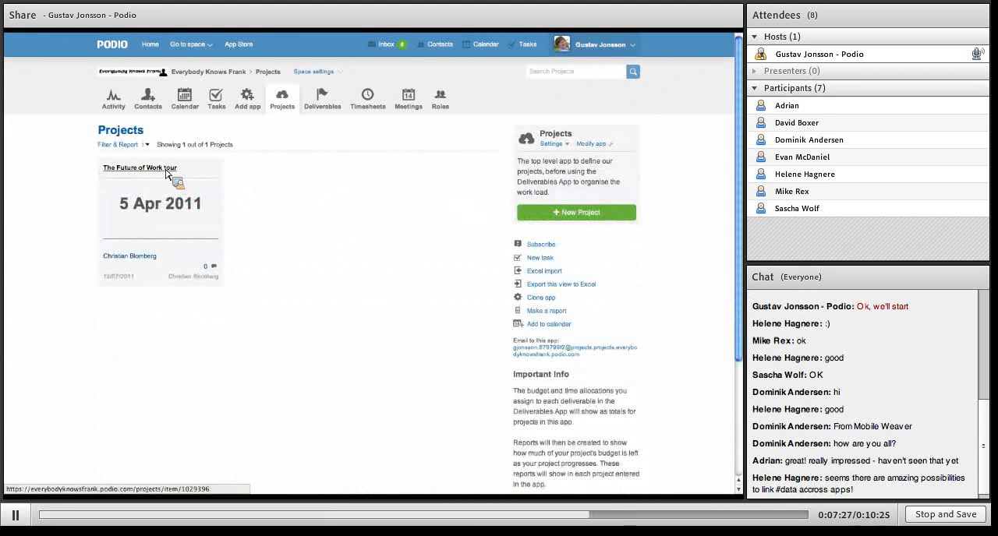
click(139, 168)
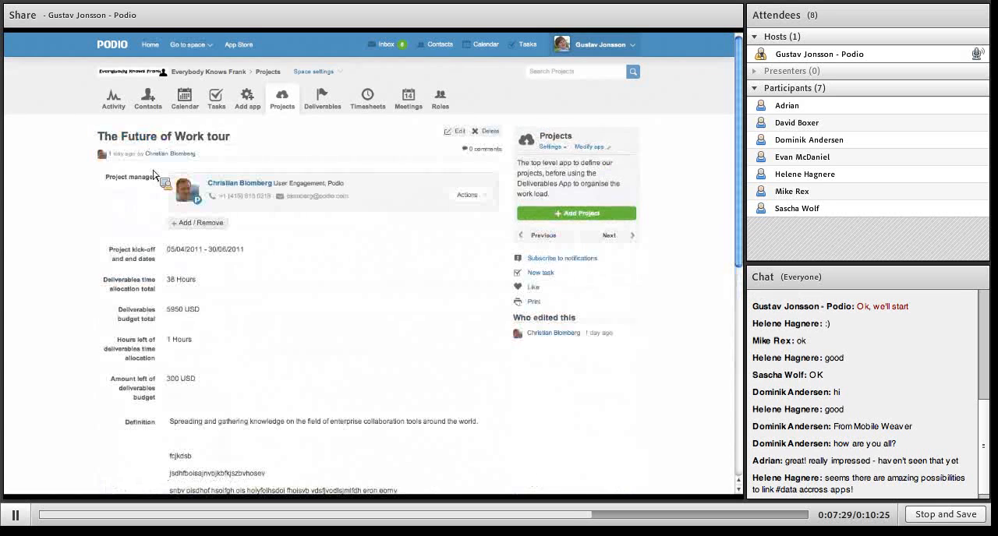
mouse_move(276, 315)
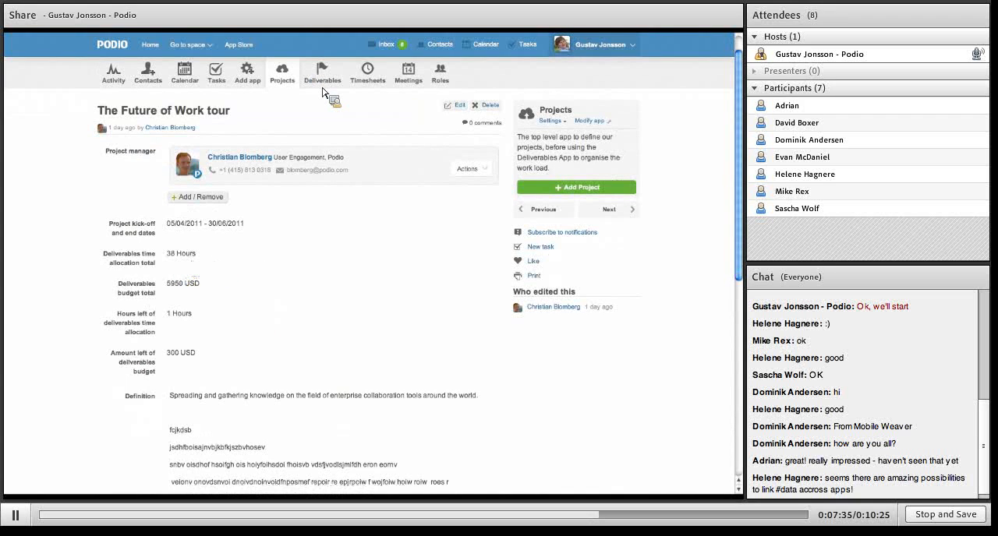
click(322, 76)
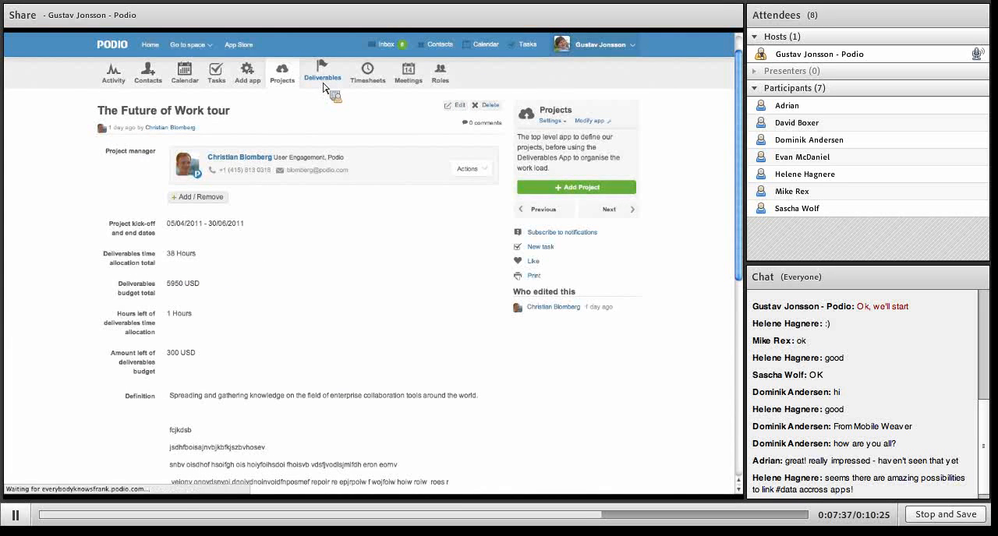
- Review the deliverables, from Get on TechCrunch to Win the Launch Pad final (USD 250, 3 hours)
click(322, 74)
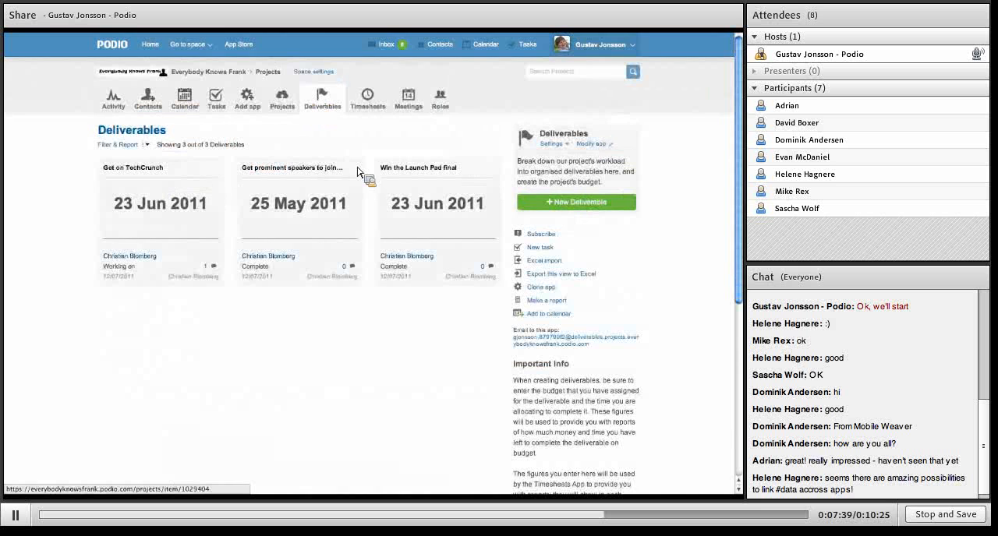
click(131, 168)
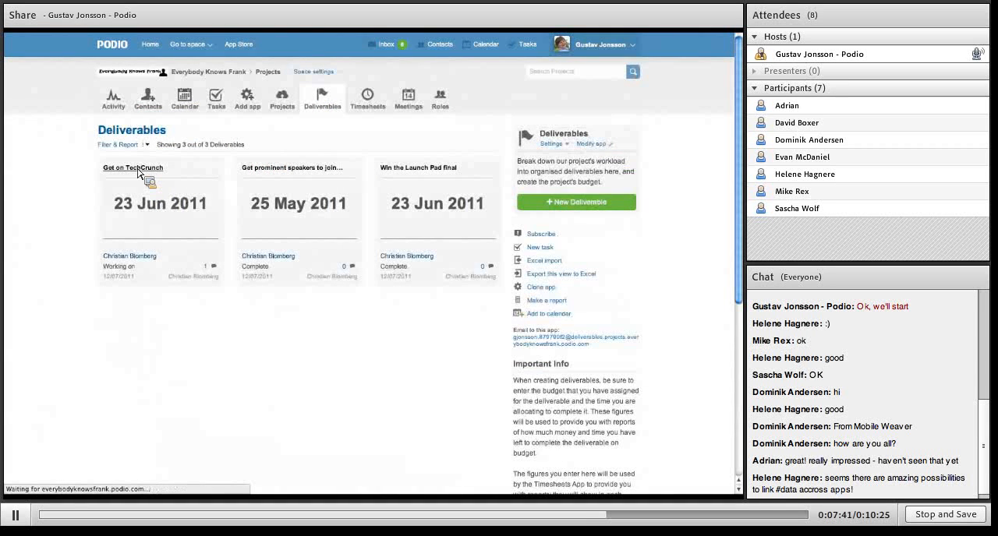
click(132, 166)
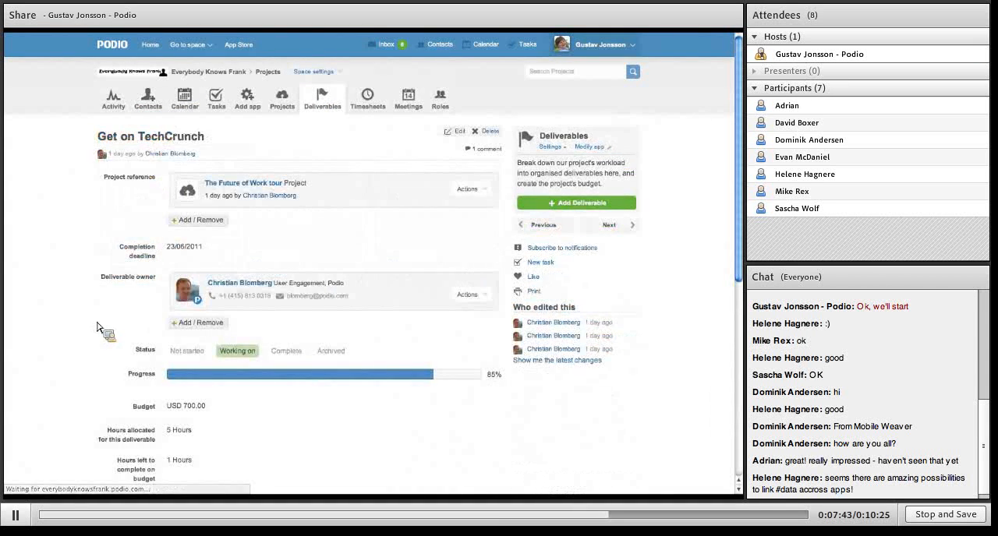
scroll(down, 3)
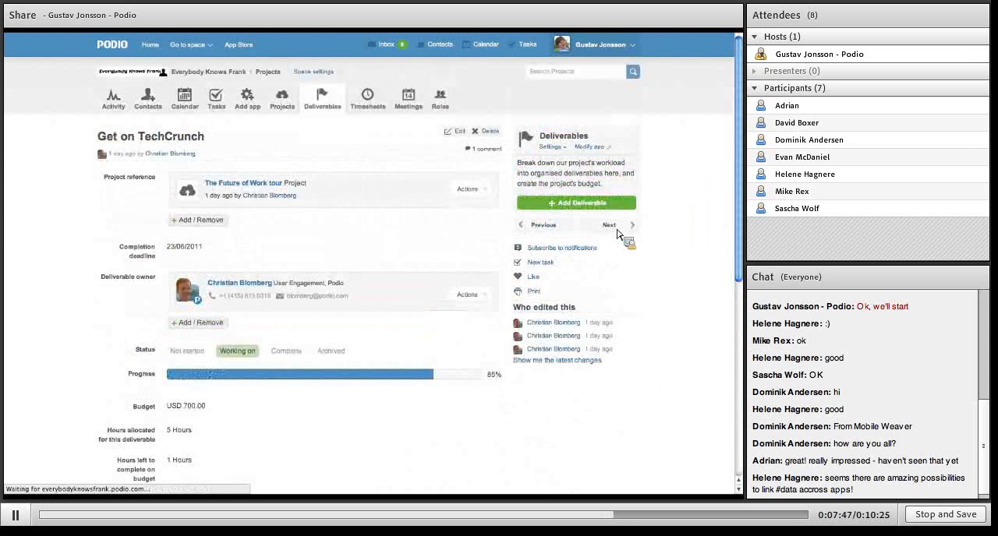
click(609, 225)
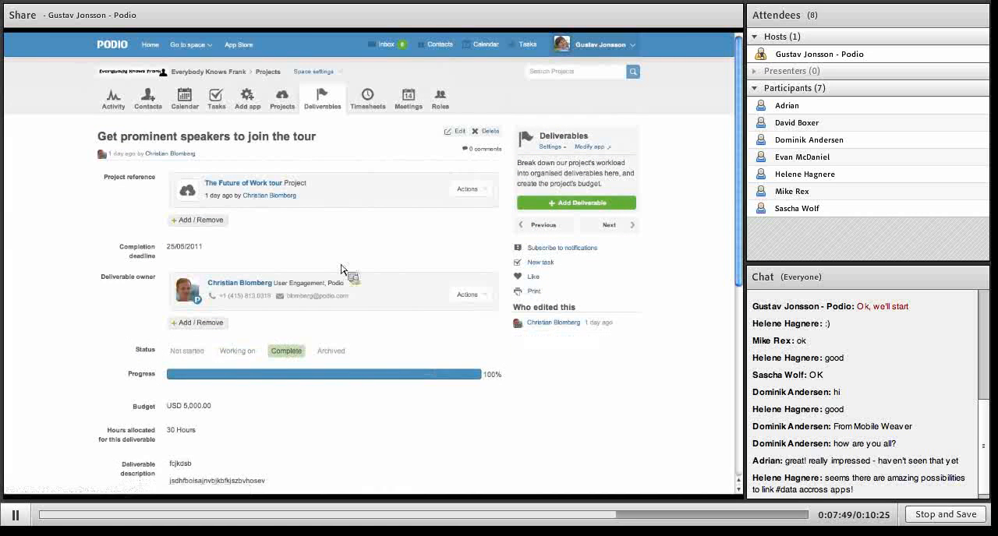
scroll(down, 3)
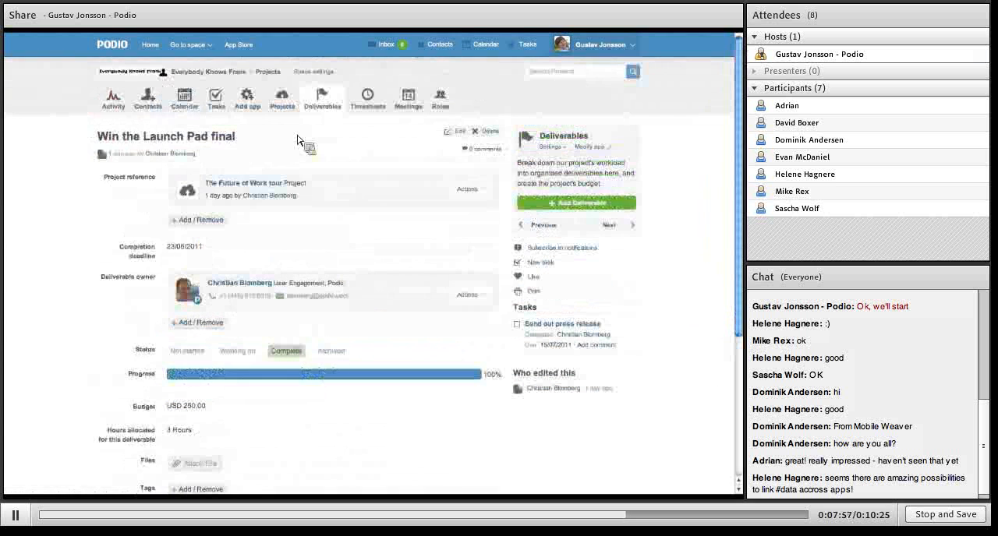
click(282, 97)
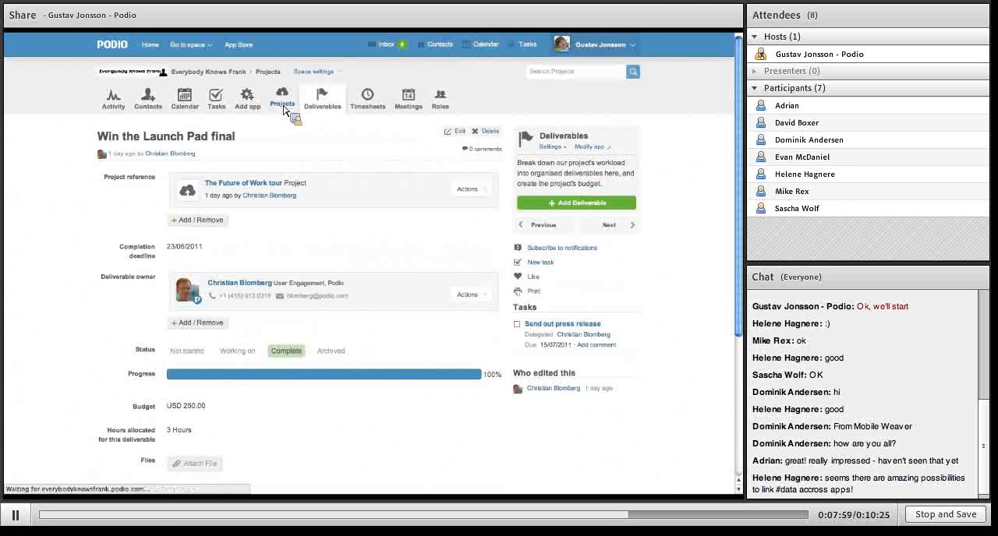
click(282, 98)
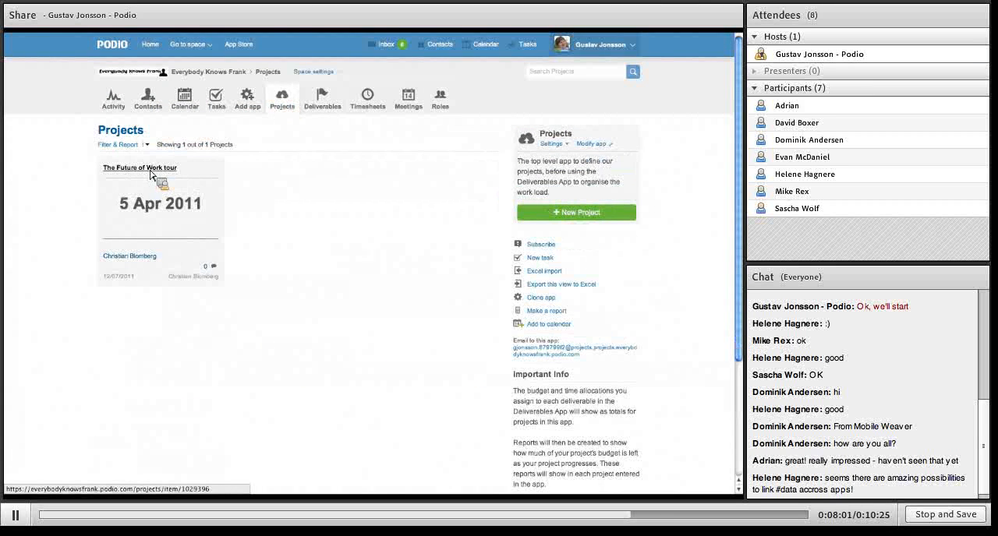
click(139, 167)
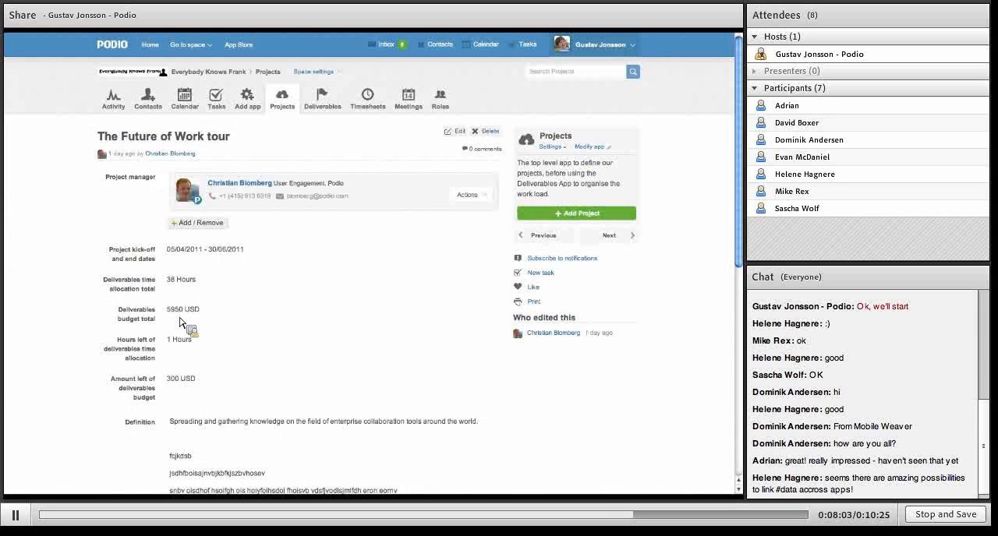
mouse_move(210, 295)
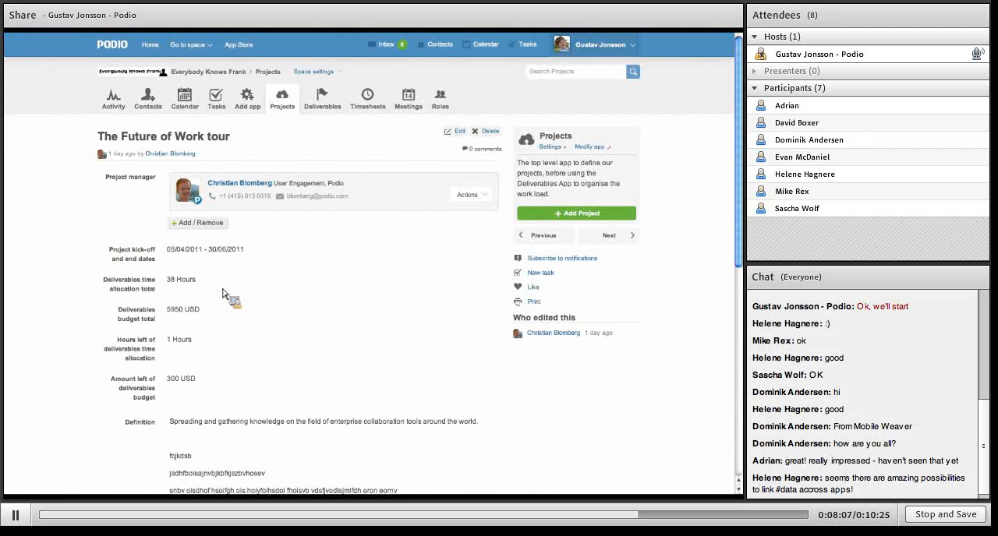
mouse_move(282, 99)
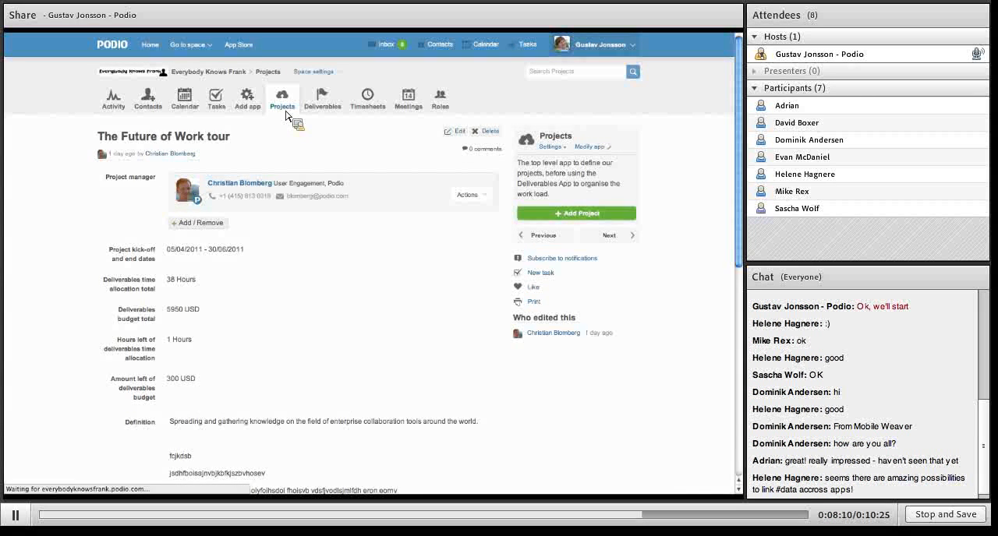
click(282, 97)
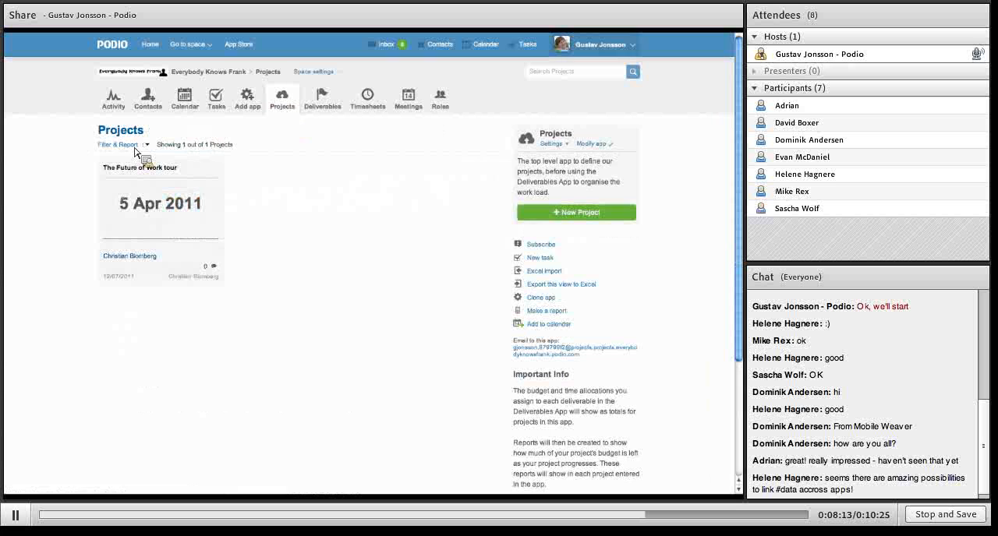
- Build a Projects report using Sum on the Deliverables time allocation field
click(118, 144)
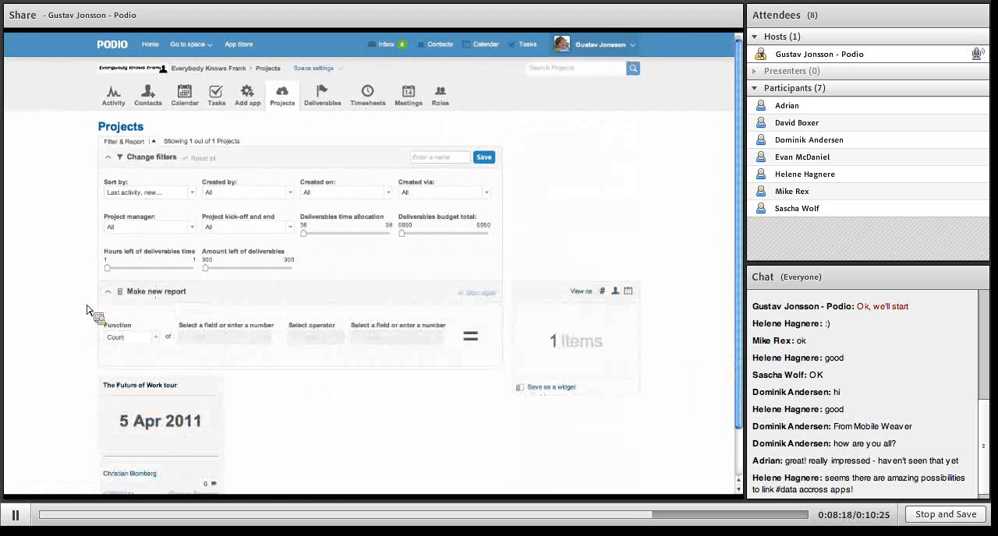
click(131, 282)
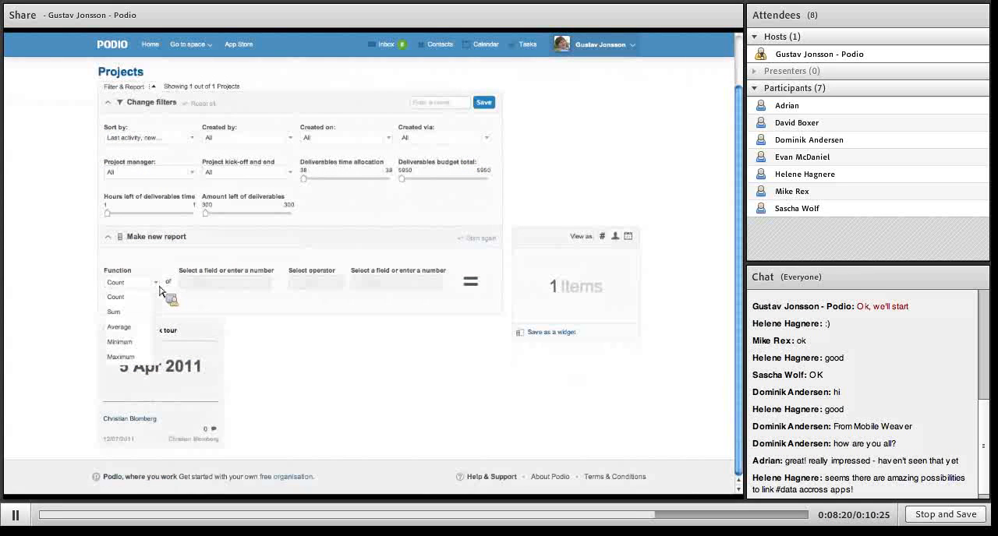
mouse_move(121, 319)
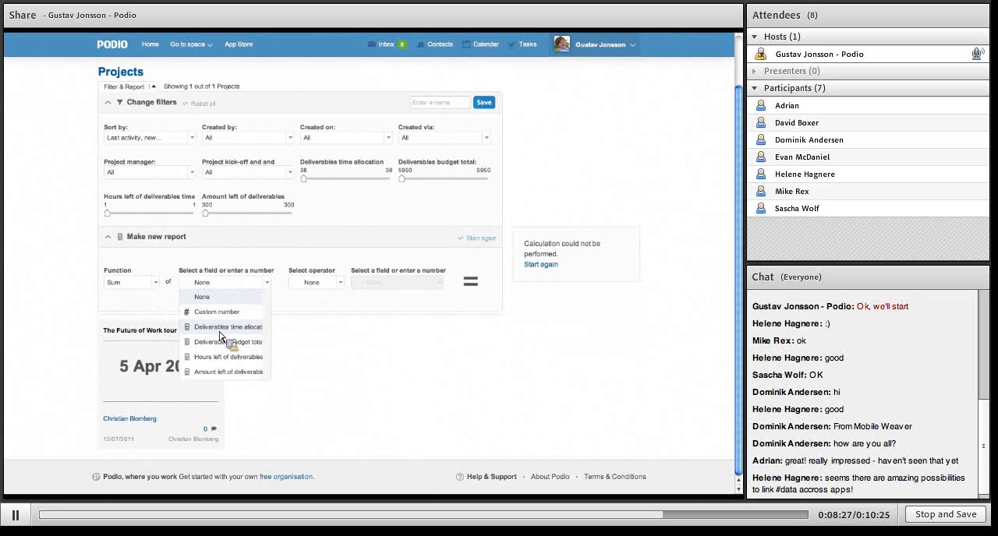
click(229, 357)
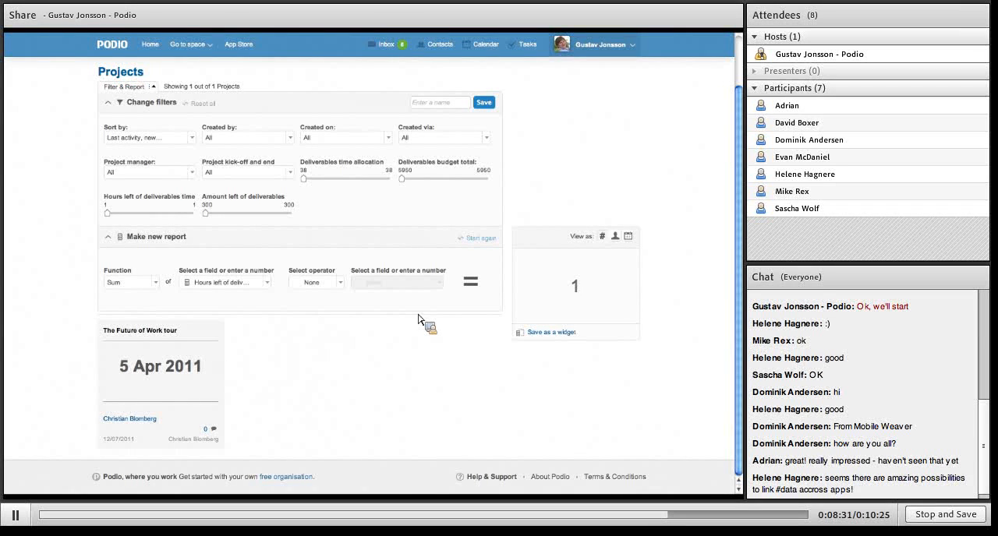
click(226, 282)
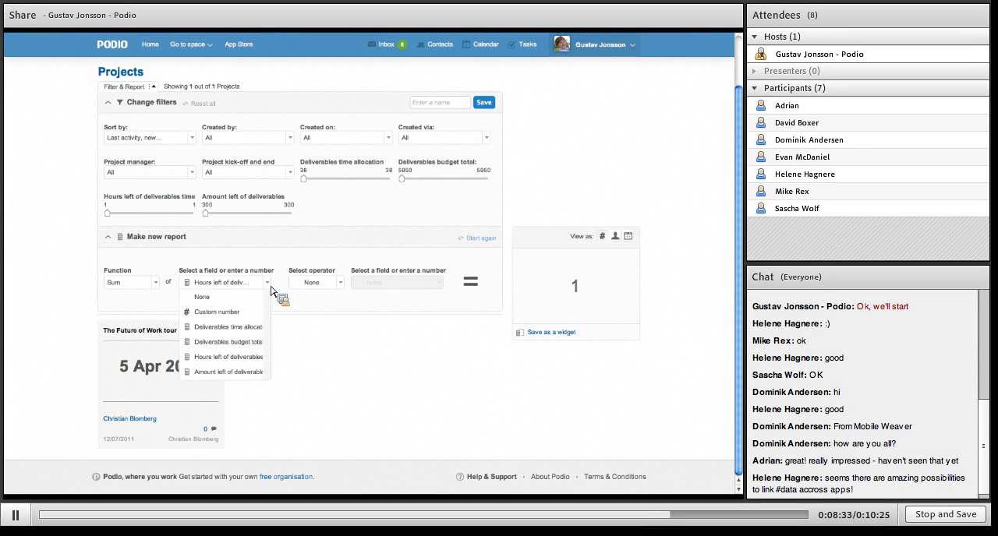
click(230, 327)
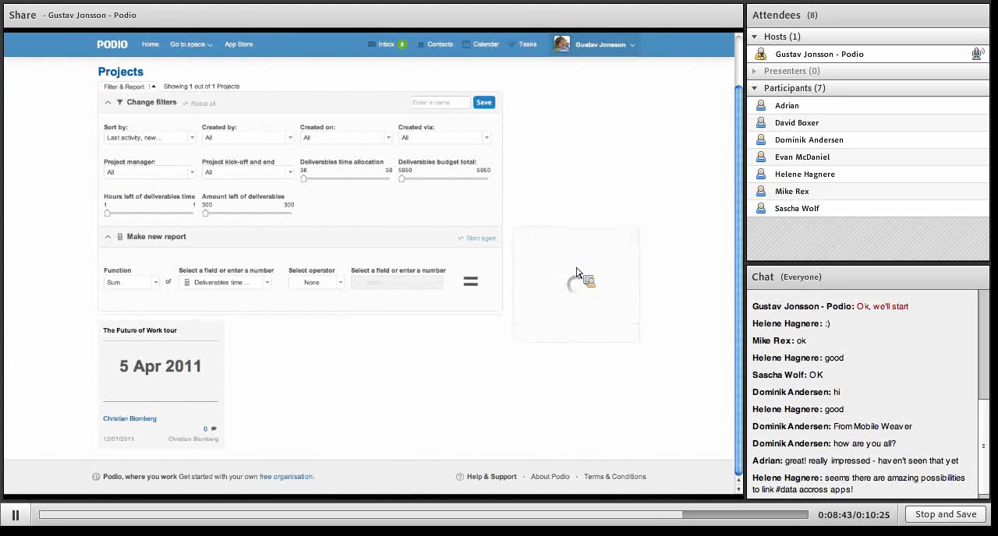
- Group the report weekly by project kick-off and end dates, giving 38 in Week 14, 2011
click(470, 282)
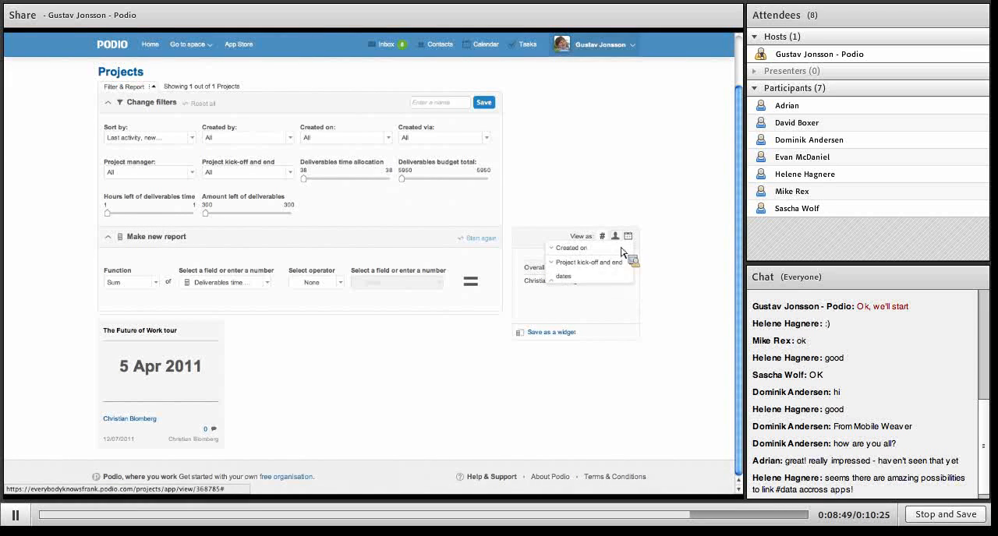
click(563, 276)
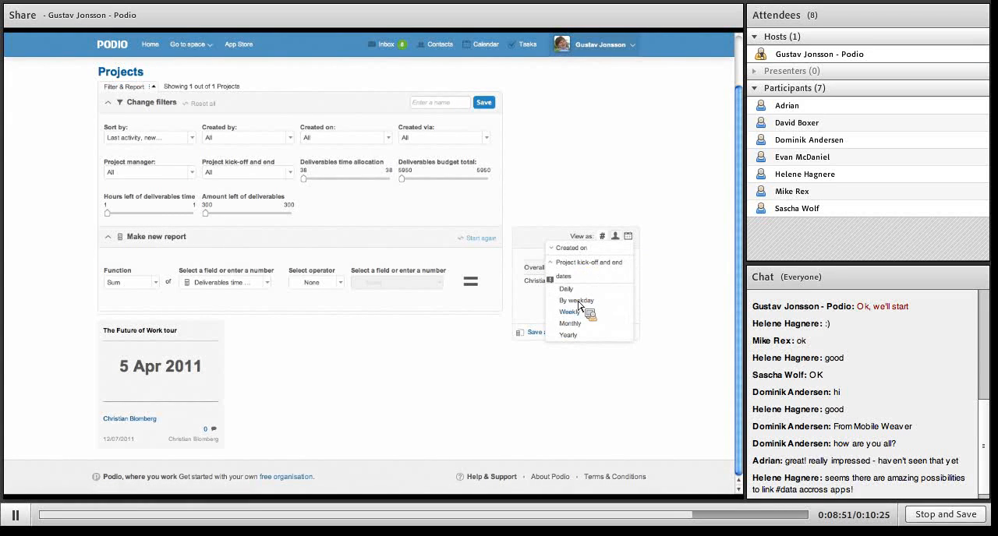
click(571, 312)
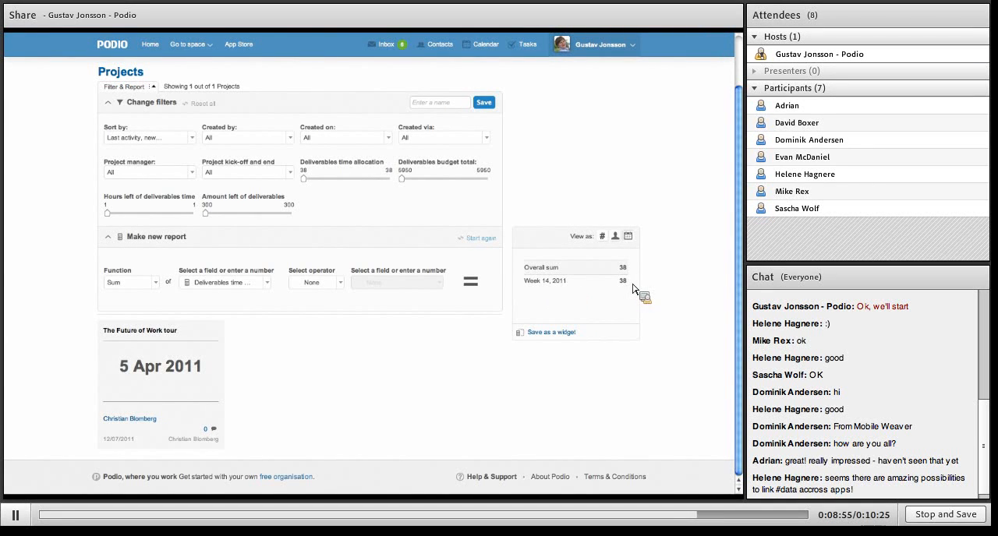
mouse_move(510, 298)
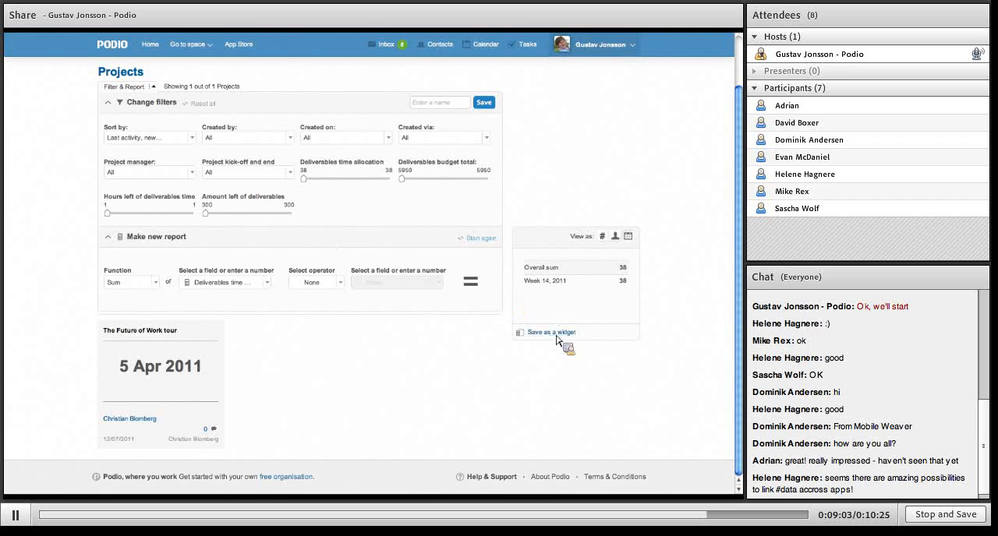
- Save the report as an 'Hours per PM' widget on the space front page
click(551, 332)
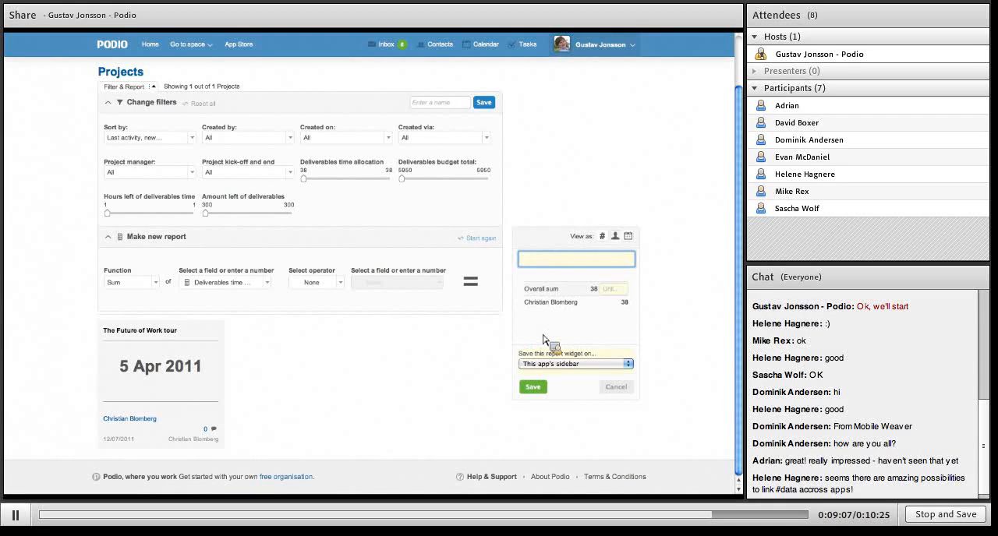
text(Hours)
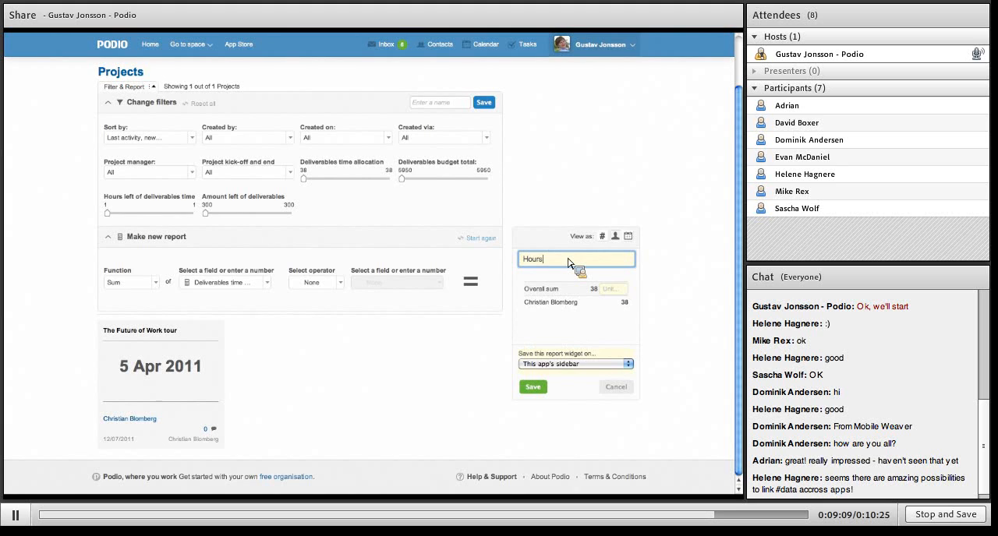
text(per PM)
click(612, 290)
text(HRS)
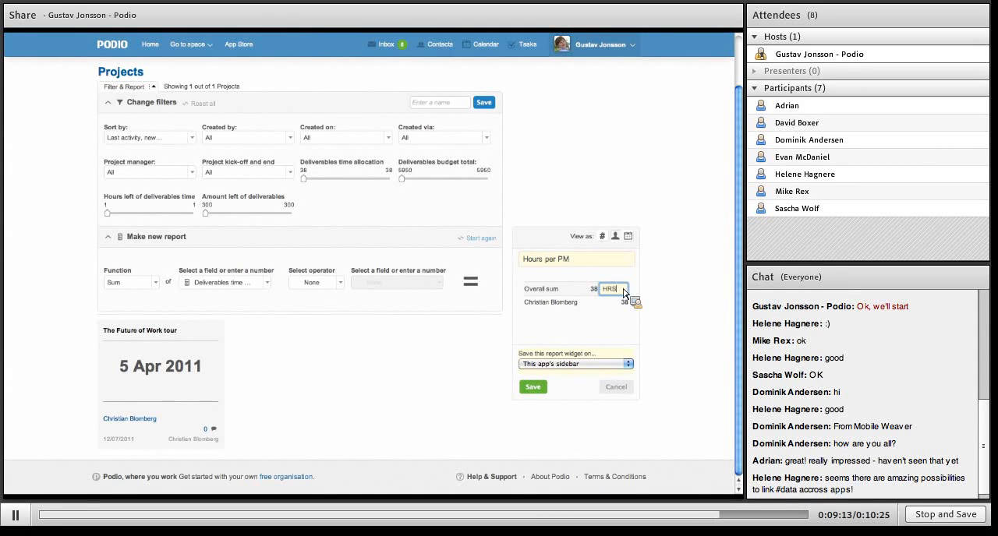
click(632, 363)
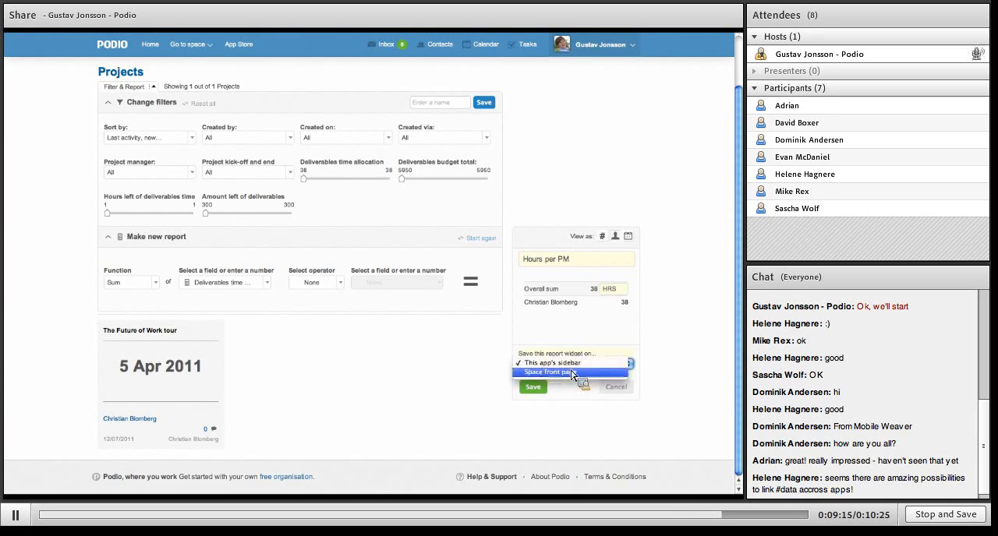
click(569, 373)
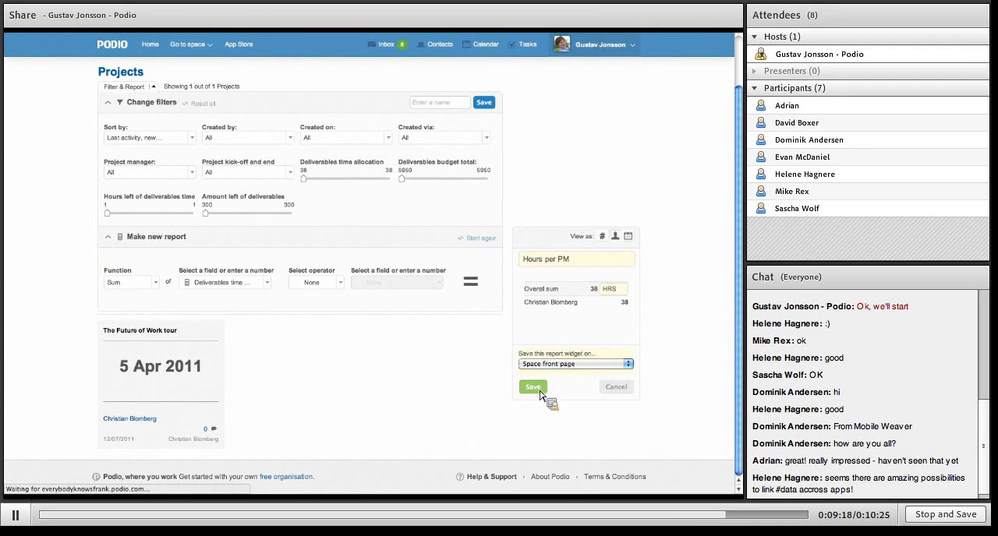
click(534, 387)
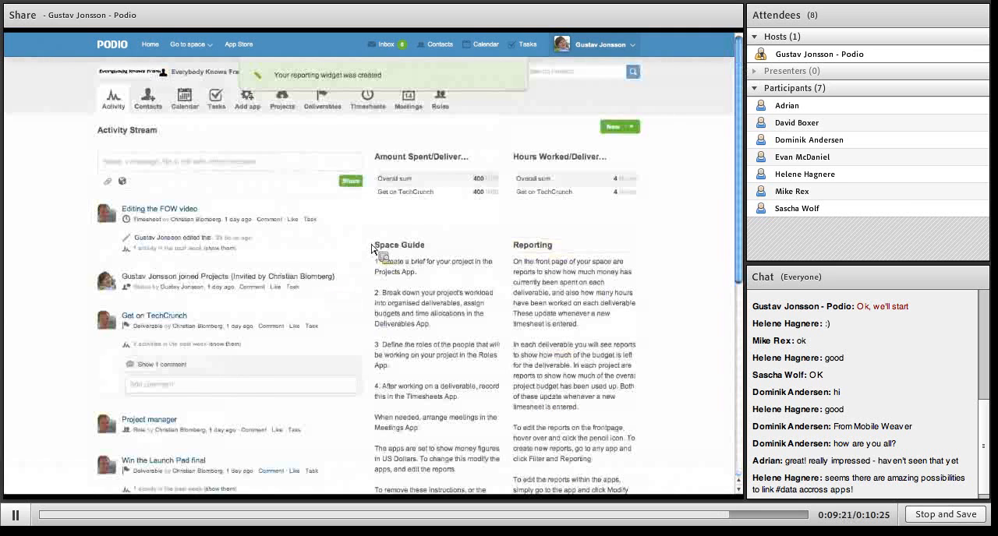
scroll(down, 3)
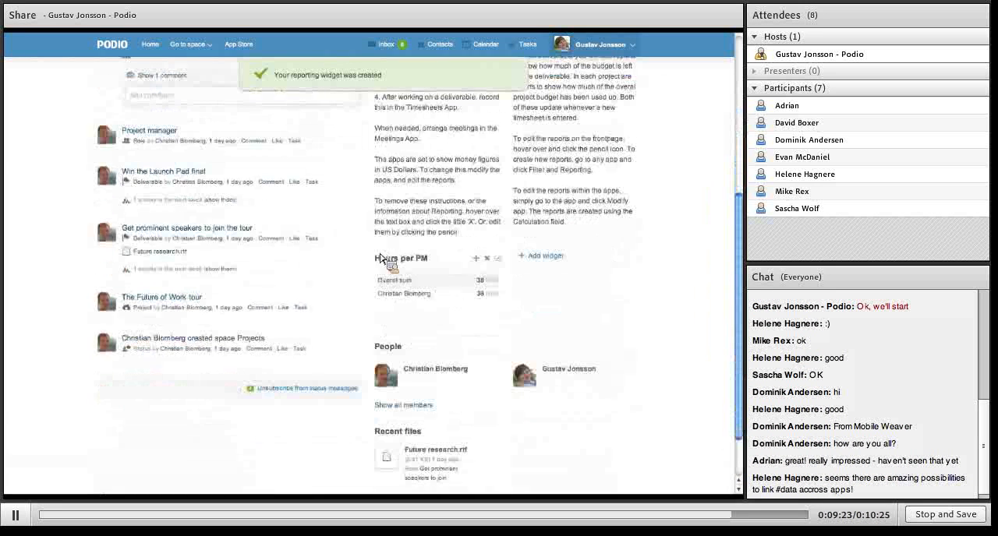